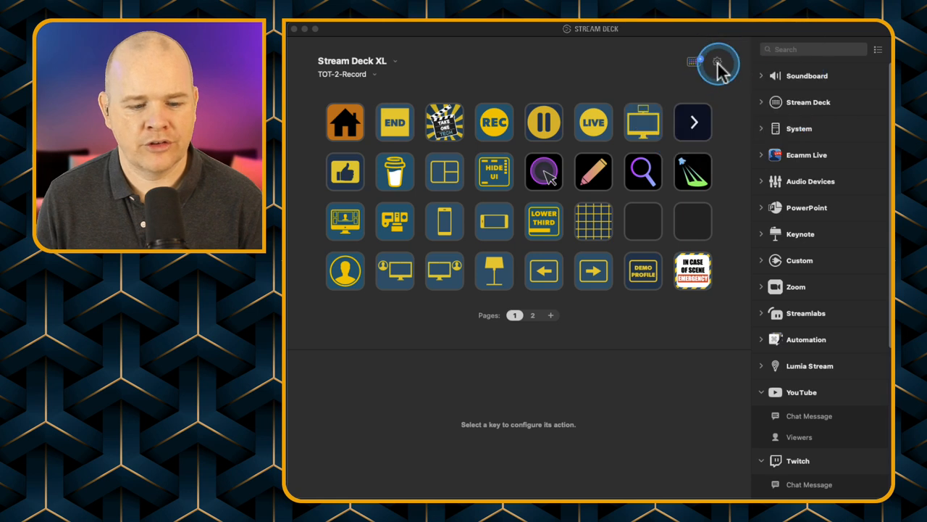
Open the Profiles list in Preferences, view its Backup All options, then dismiss them
left_click(713, 60)
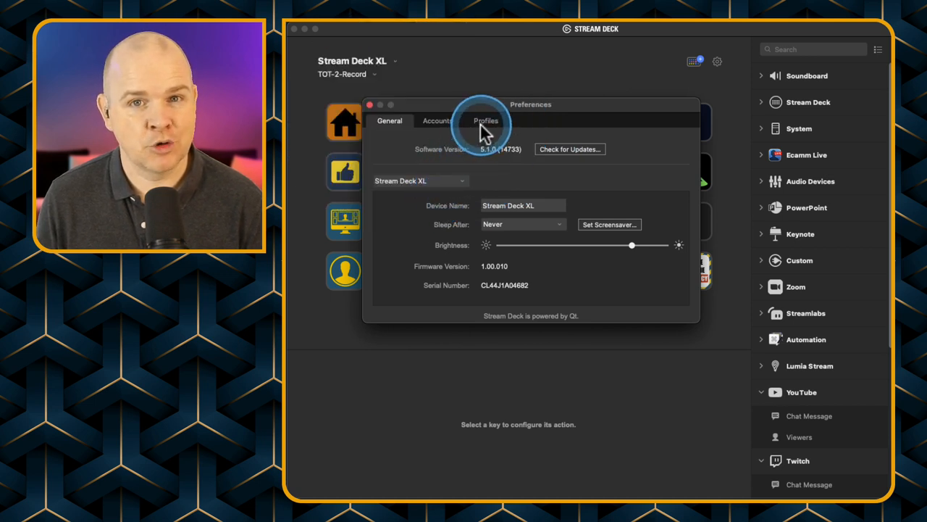
left_click(484, 121)
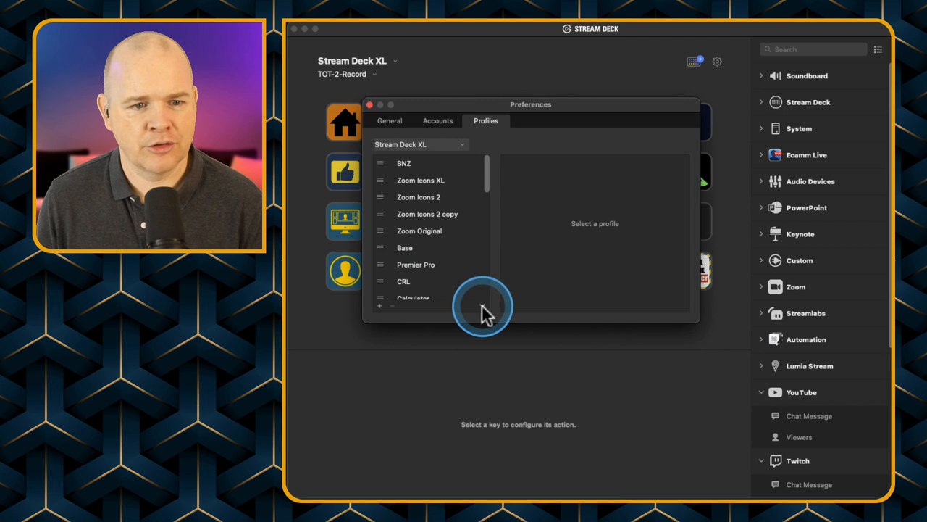
right_click(487, 308)
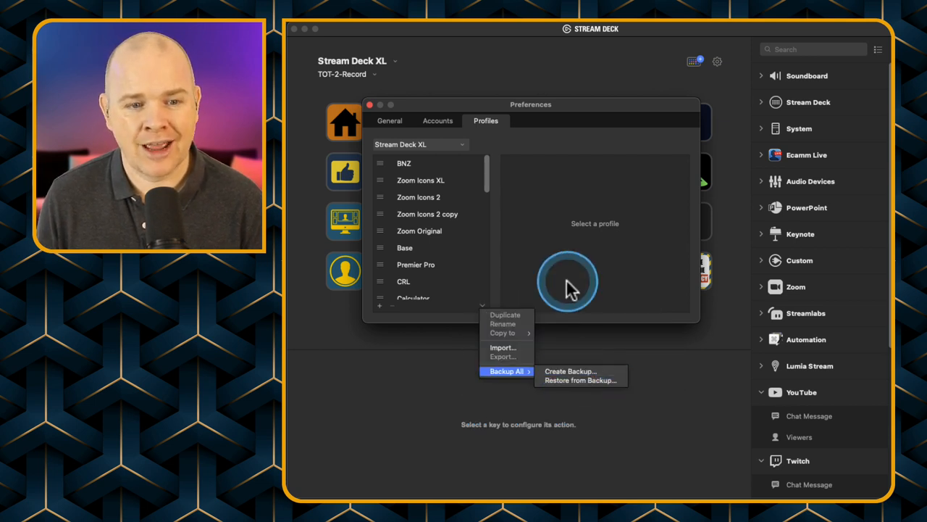
left_click(542, 275)
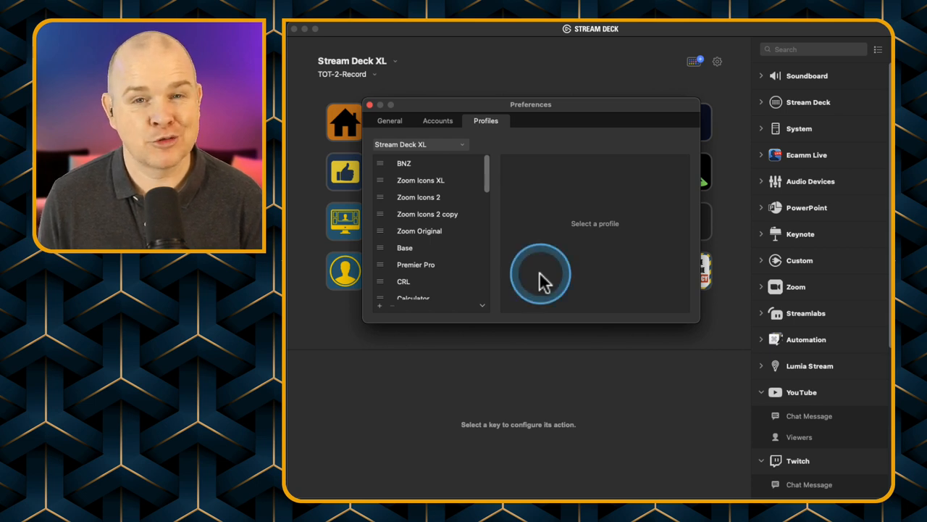
mouse_move(526, 239)
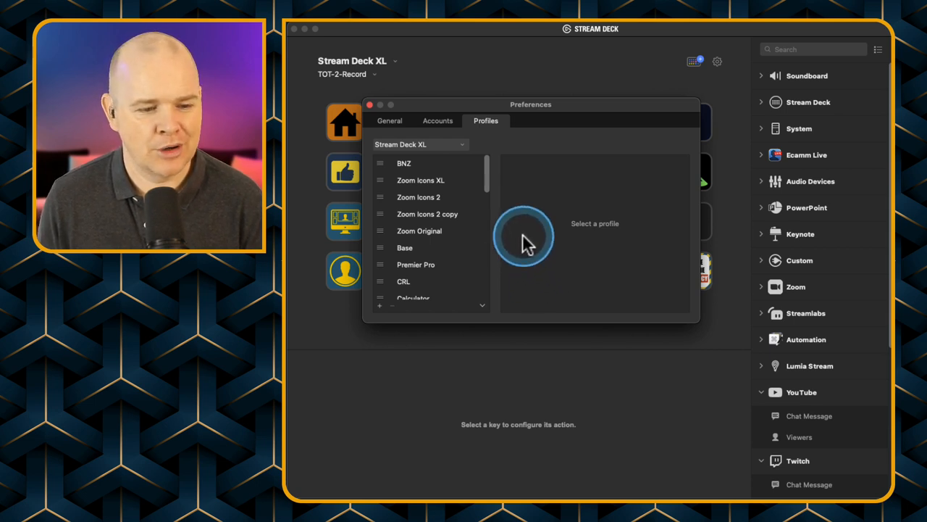
Switch Preferences to the General tab and check for software updates
left_click(390, 120)
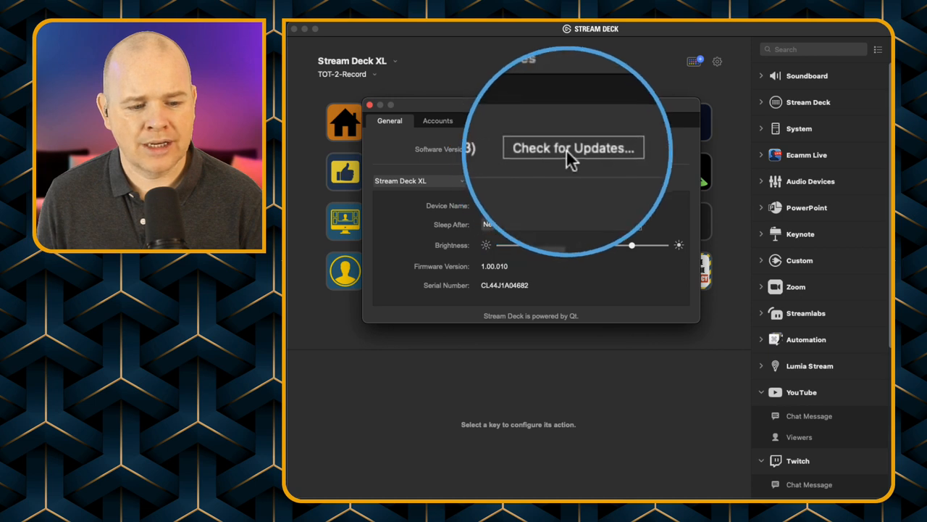
left_click(570, 149)
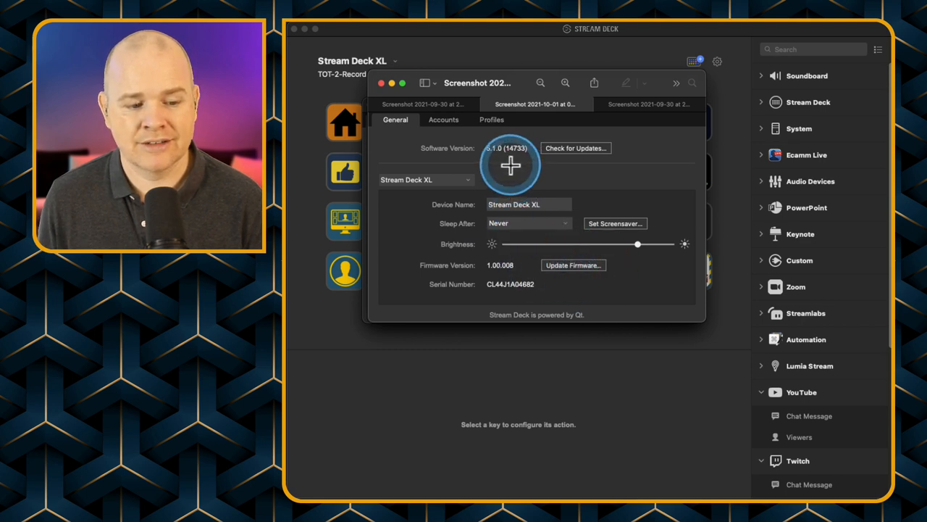
mouse_move(507, 156)
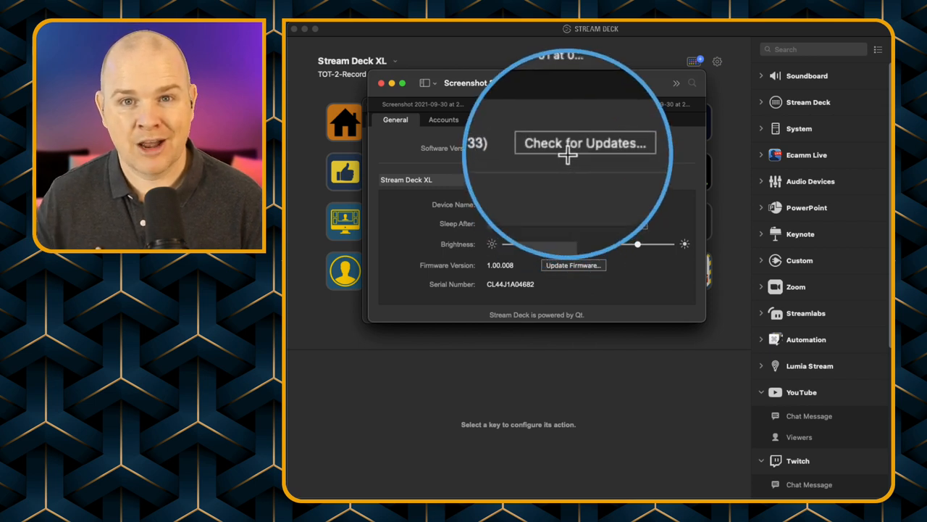
Check for a newer software version beside the 5.1.0 version listing
left_click(575, 148)
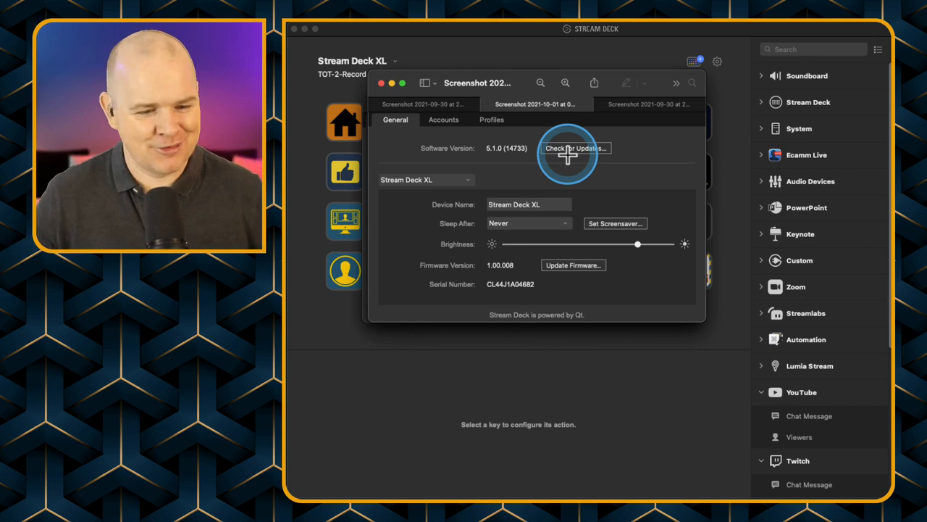
mouse_move(551, 217)
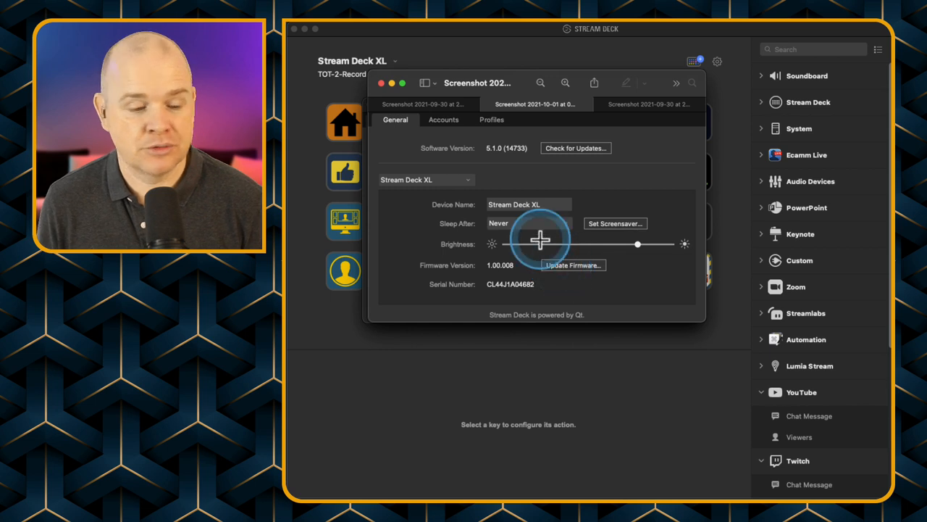
mouse_move(604, 153)
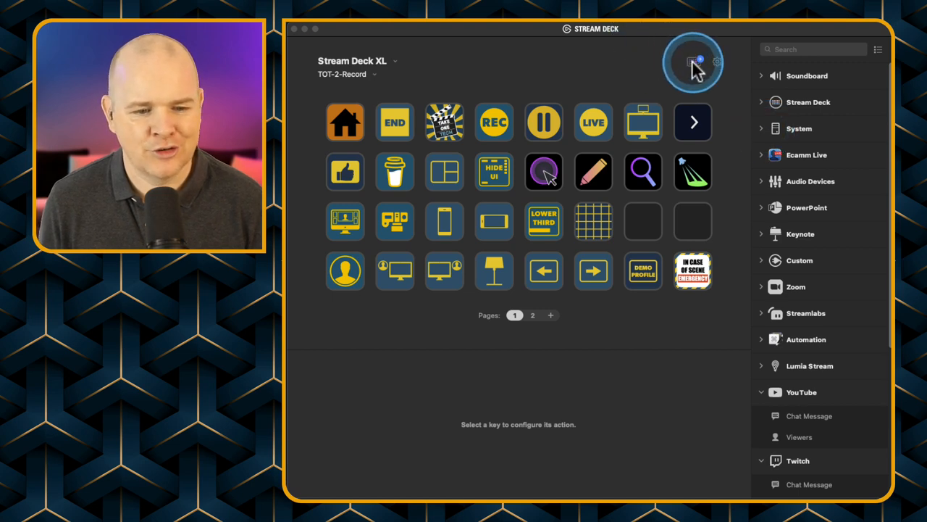
Open the Stream Deck Store and browse its Sound Effects and Music categories
left_click(694, 62)
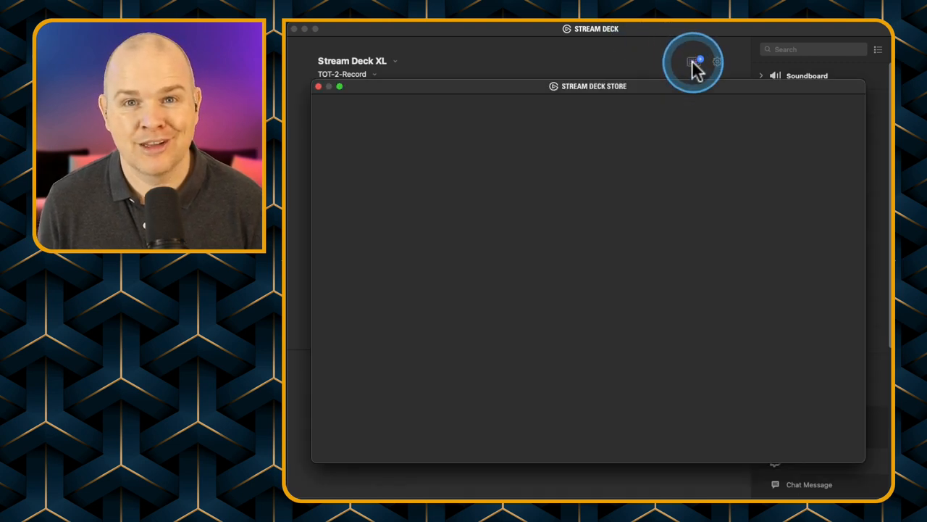
left_click(694, 61)
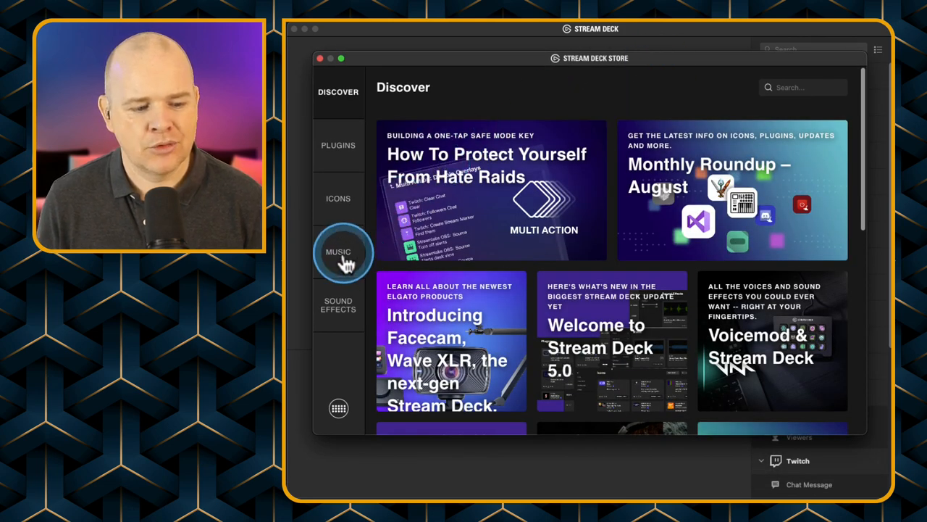
left_click(338, 253)
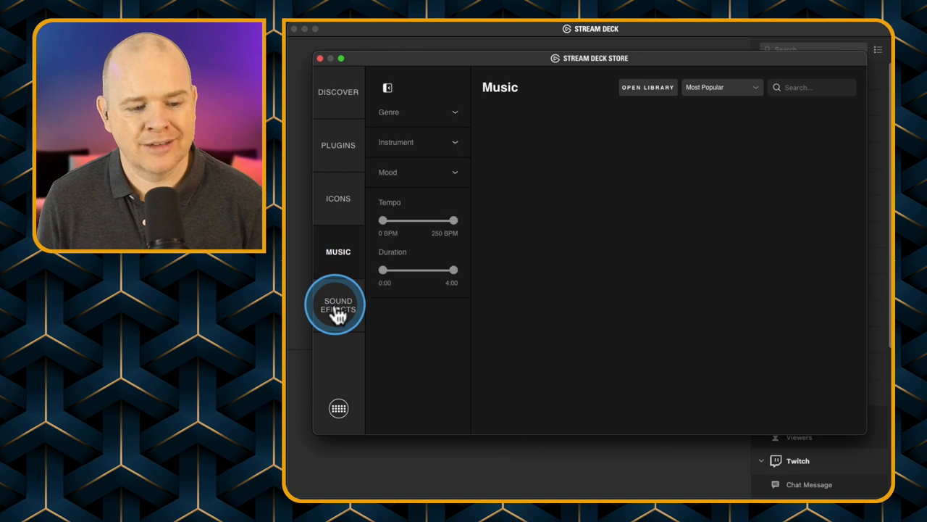
left_click(337, 305)
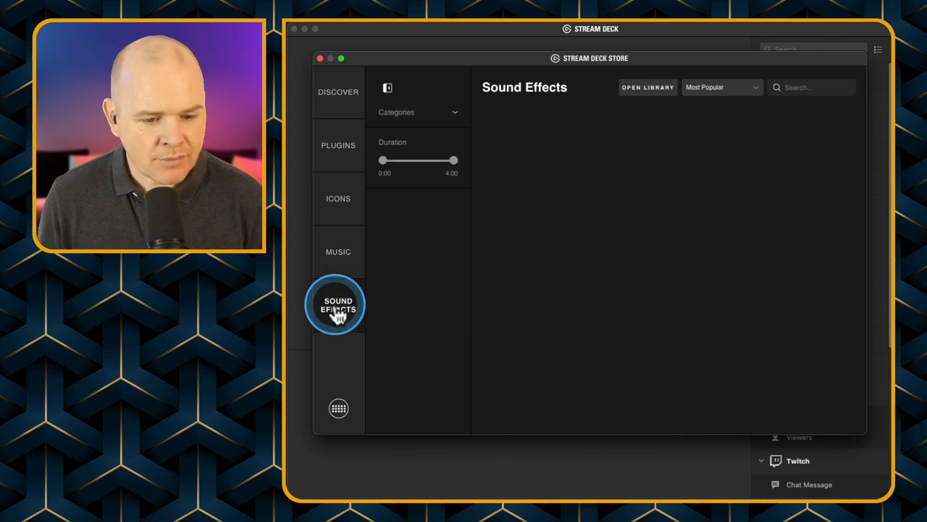
left_click(338, 305)
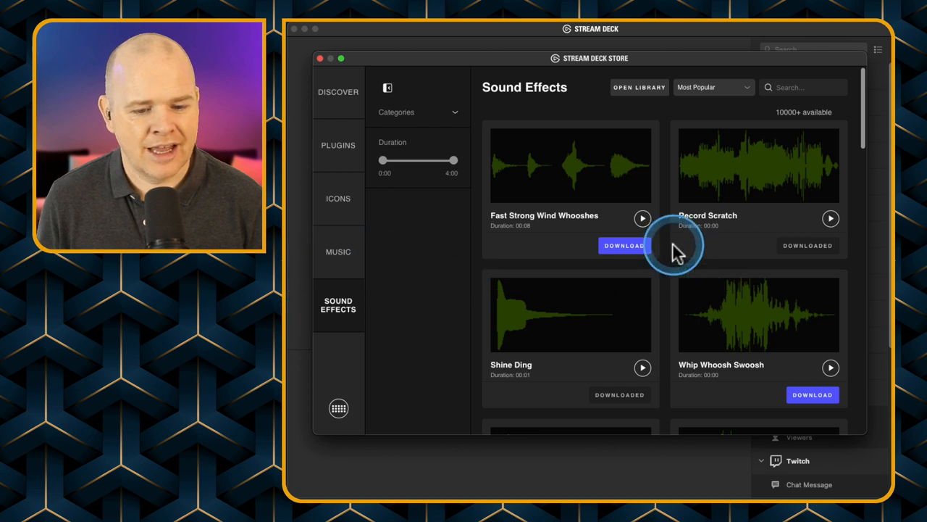
left_click(338, 252)
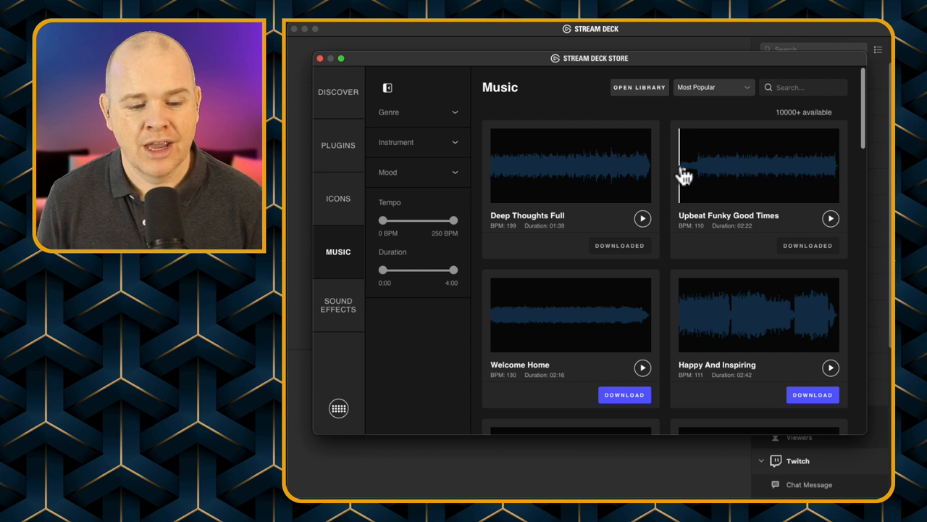
Preview the Upbeat Funky Good Times and Deep Thoughts Full music tracks
left_click(548, 210)
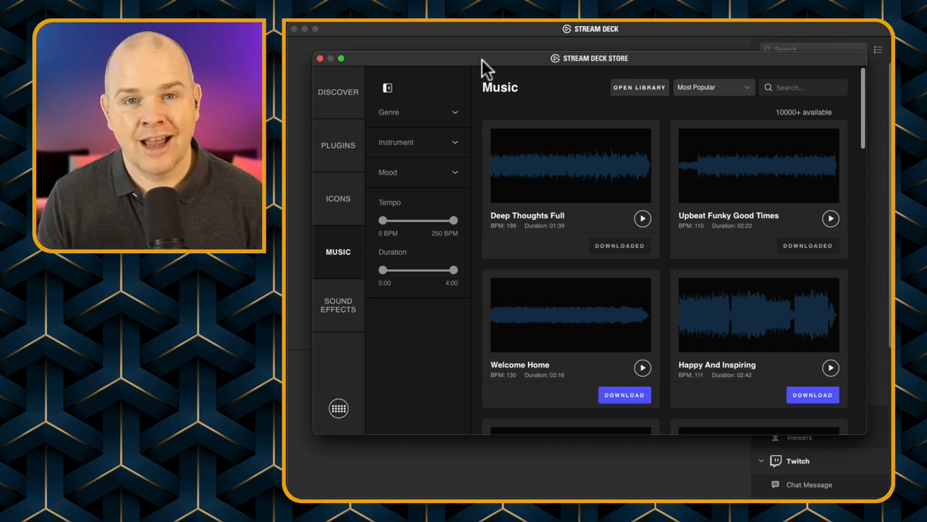
left_click(508, 201)
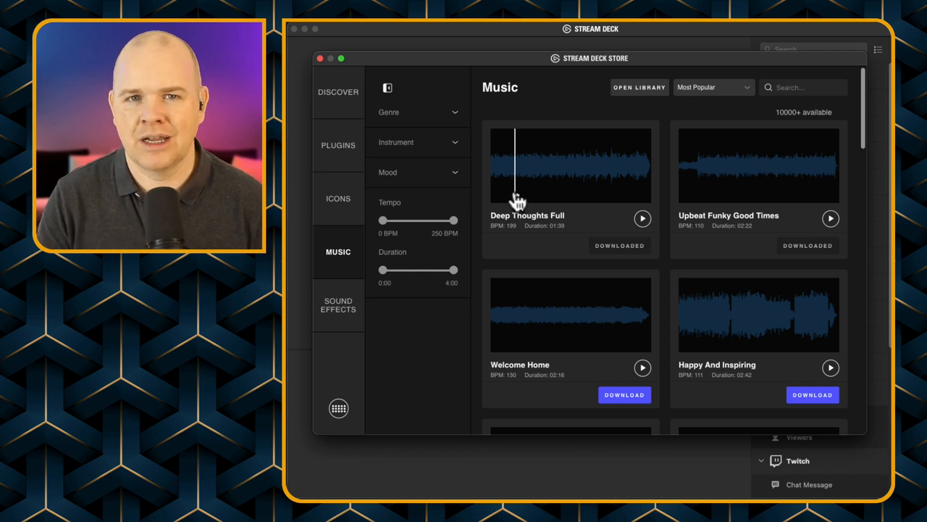
left_click(496, 166)
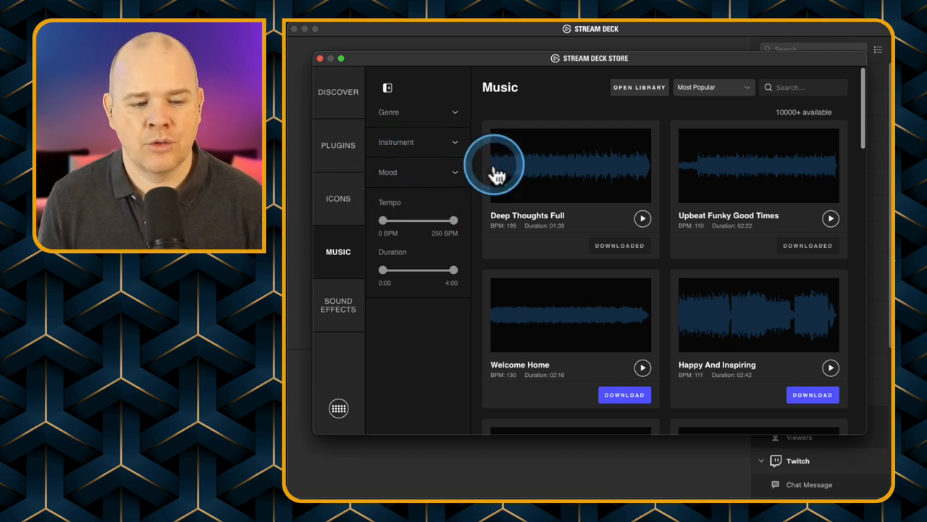
left_click(509, 166)
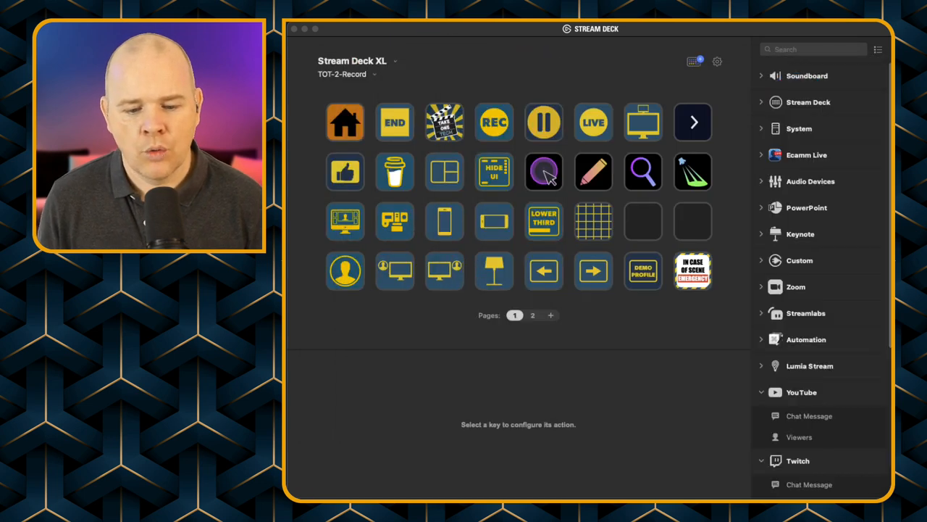
Open Preferences on Accounts and list the Streamlabs, Twitch, Twitter and YouTube options
left_click(717, 61)
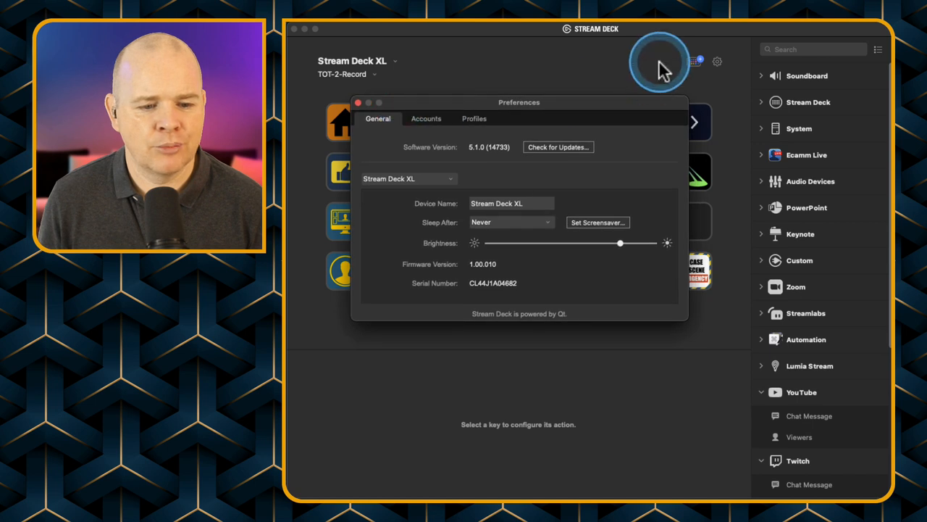
mouse_move(719, 69)
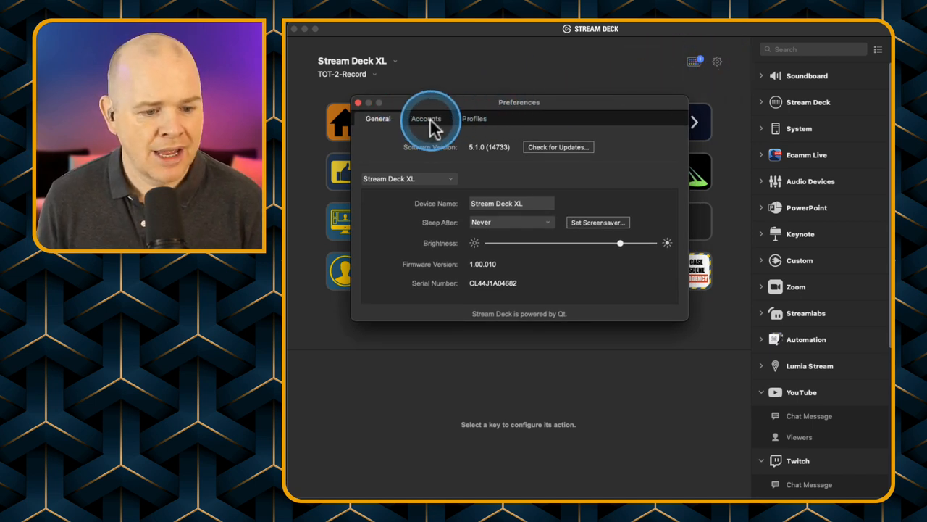
left_click(426, 118)
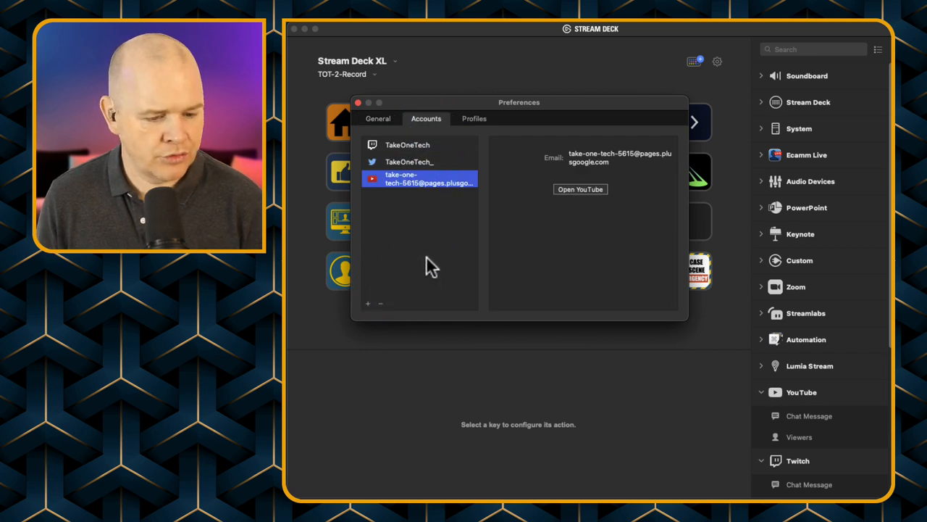
mouse_move(406, 281)
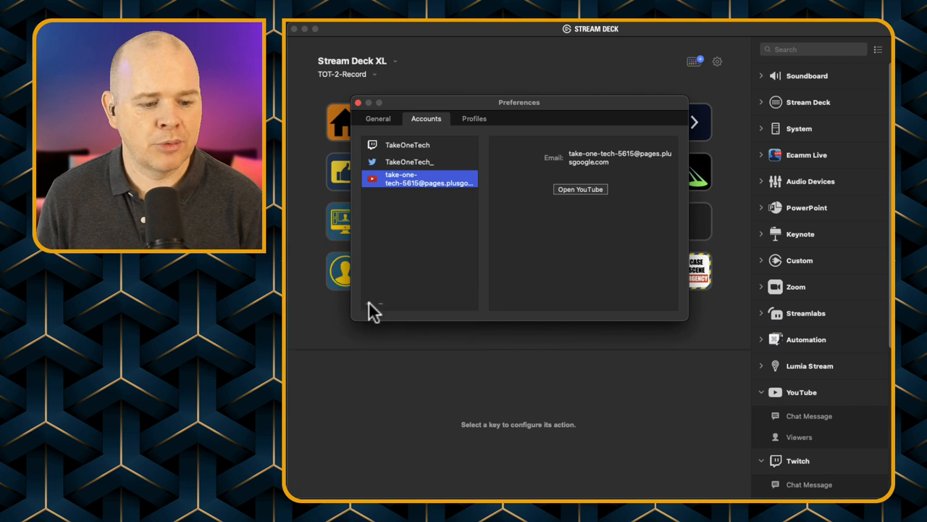
left_click(350, 282)
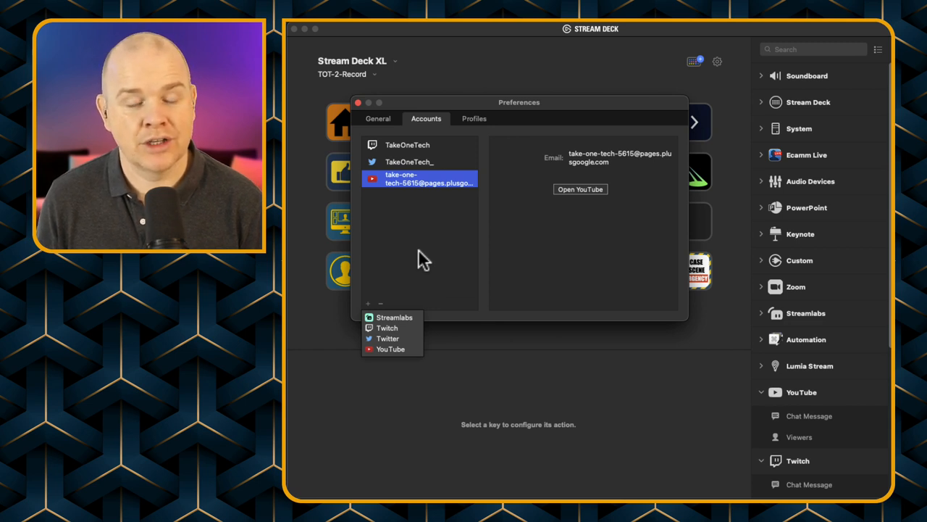
mouse_move(425, 225)
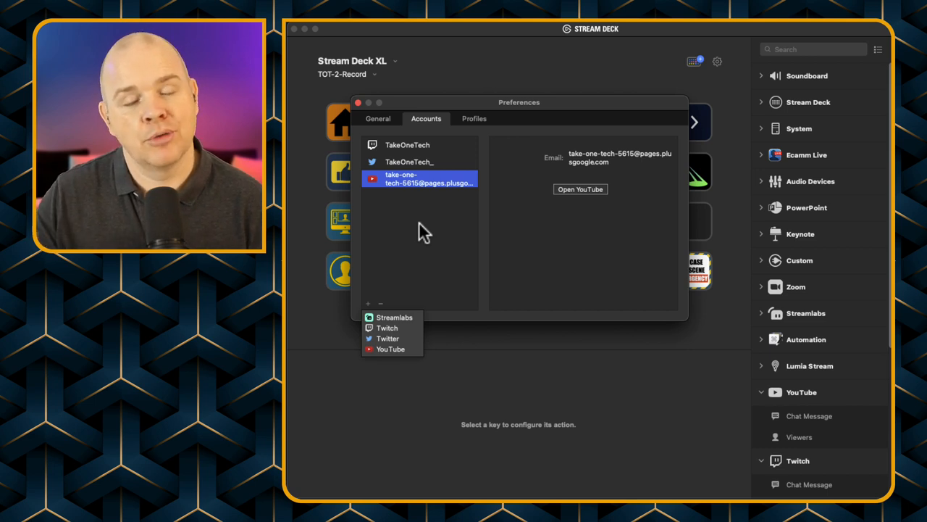
mouse_move(437, 210)
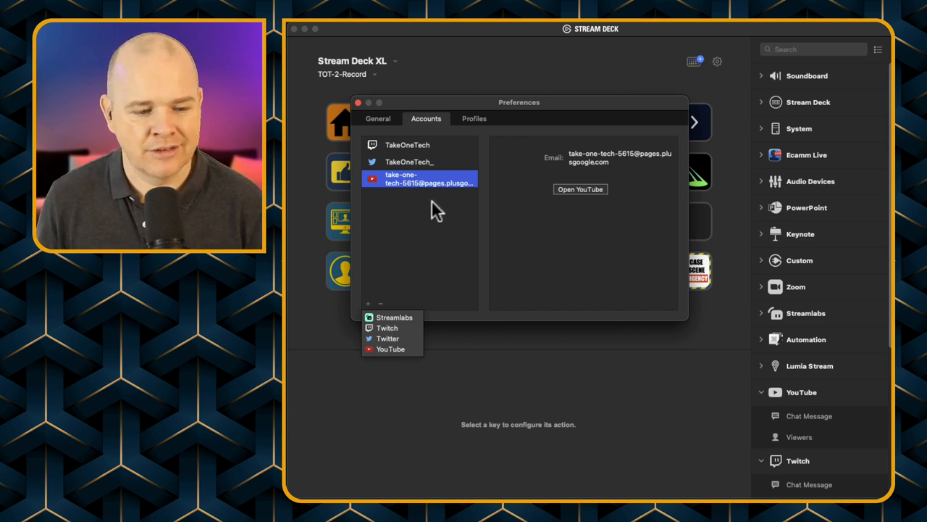
mouse_move(418, 234)
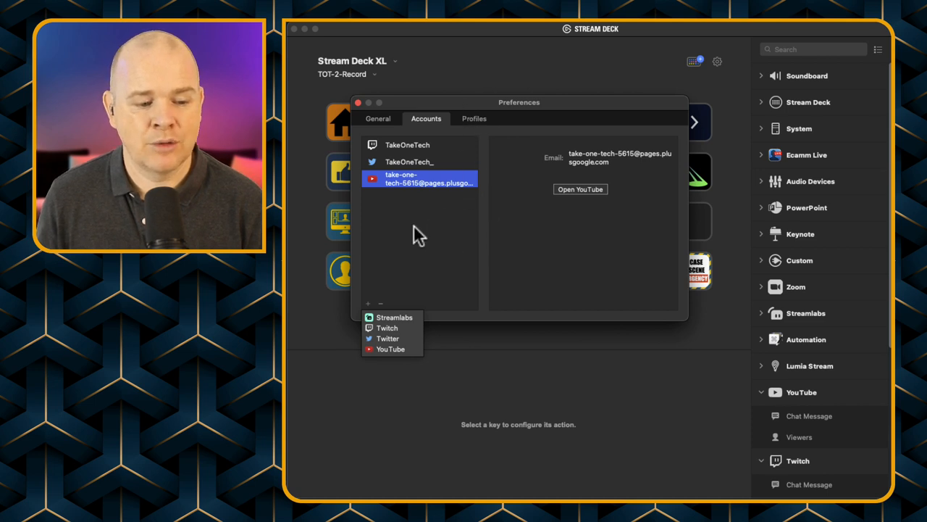
mouse_move(445, 230)
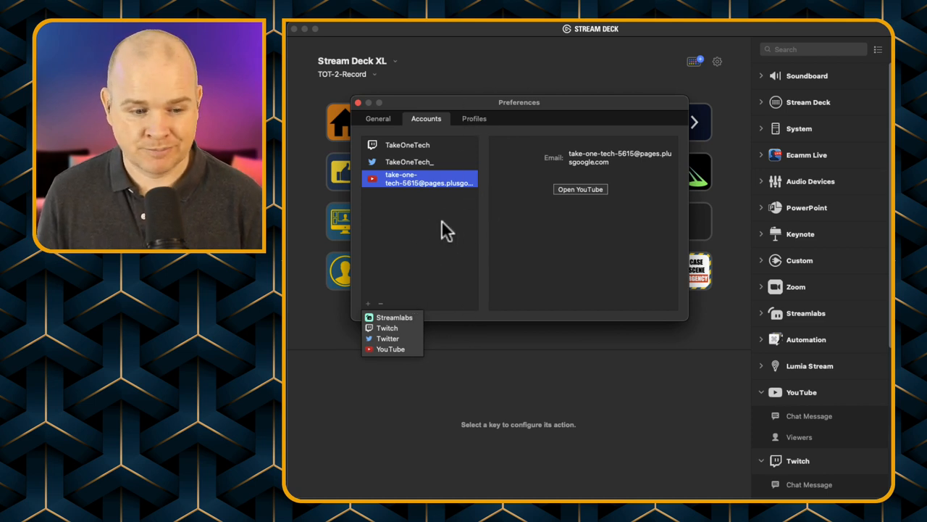
mouse_move(458, 172)
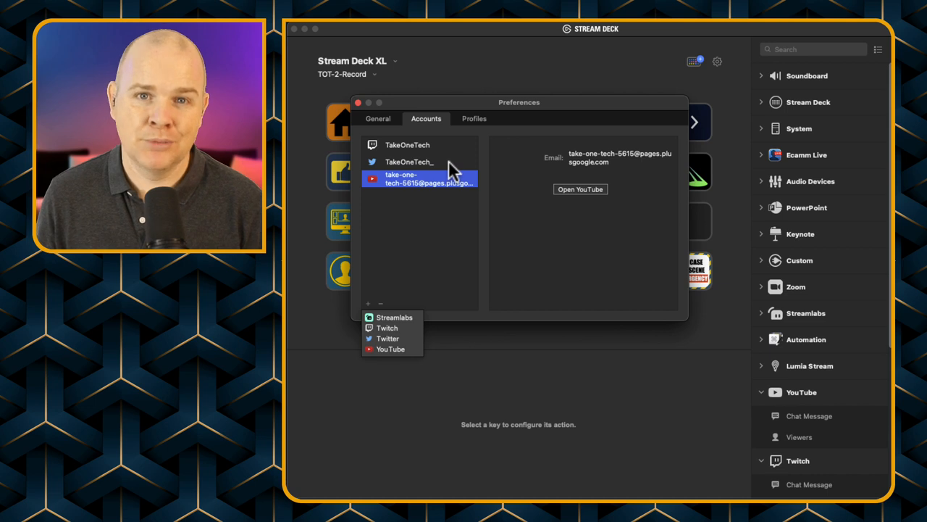
mouse_move(443, 115)
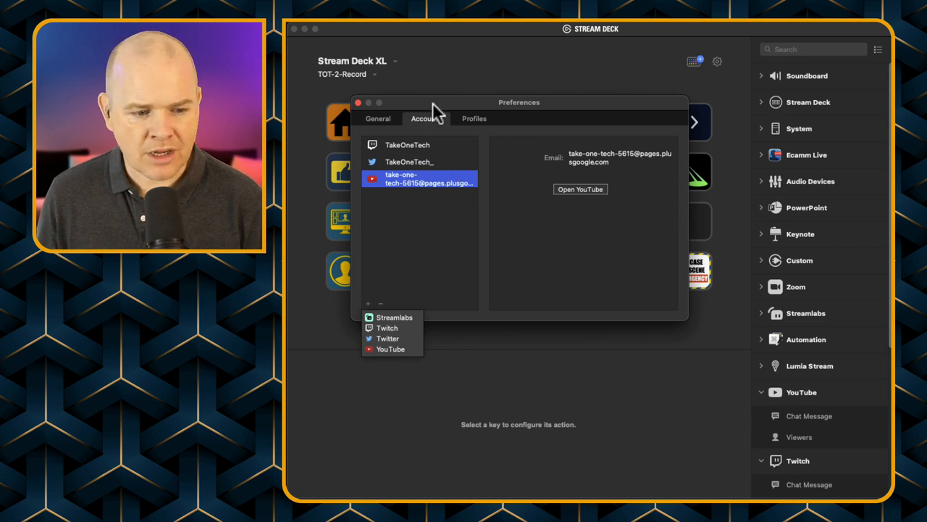
Scroll through the Help Center's music and copyright article FAQ answers
left_click(359, 102)
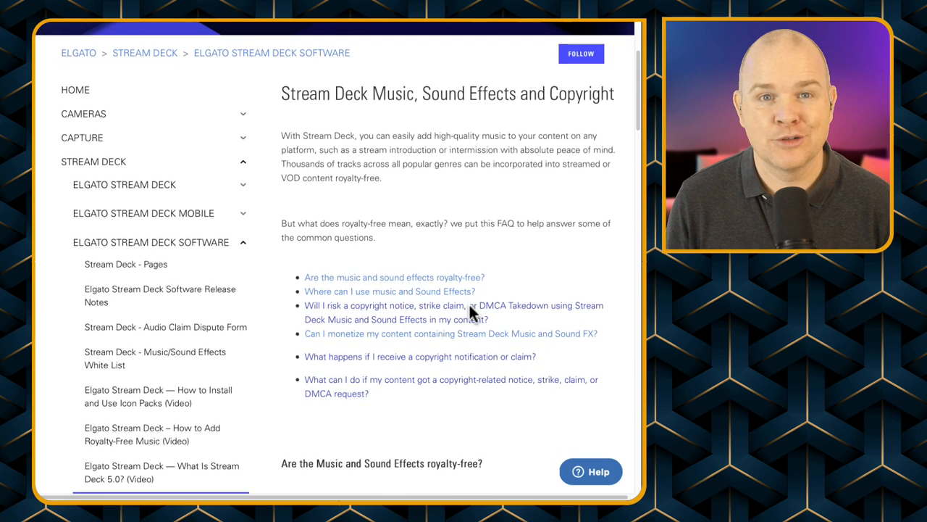
scroll("down", 3)
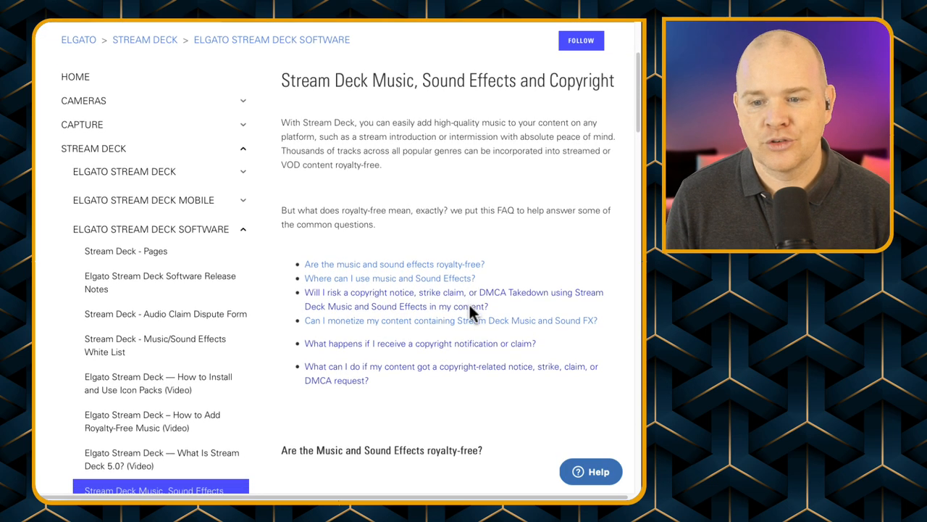
scroll("down", 3)
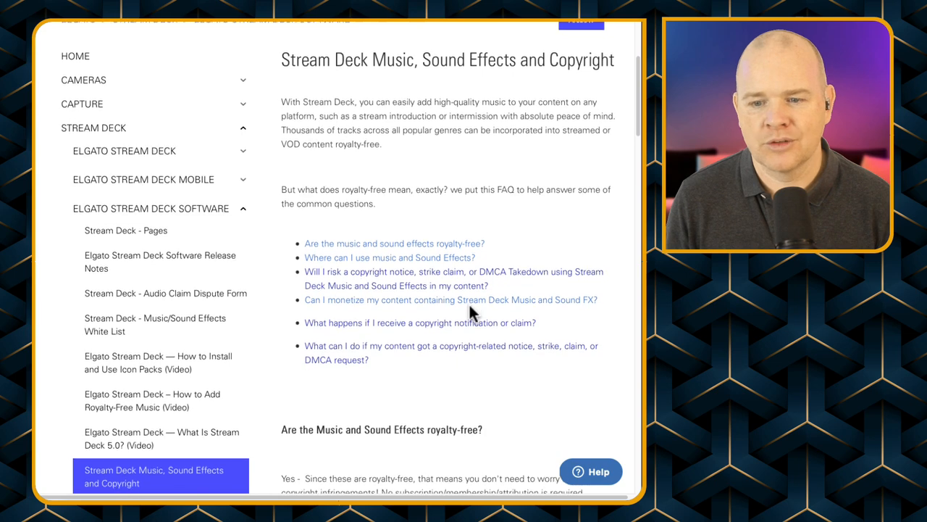
scroll("down", 3)
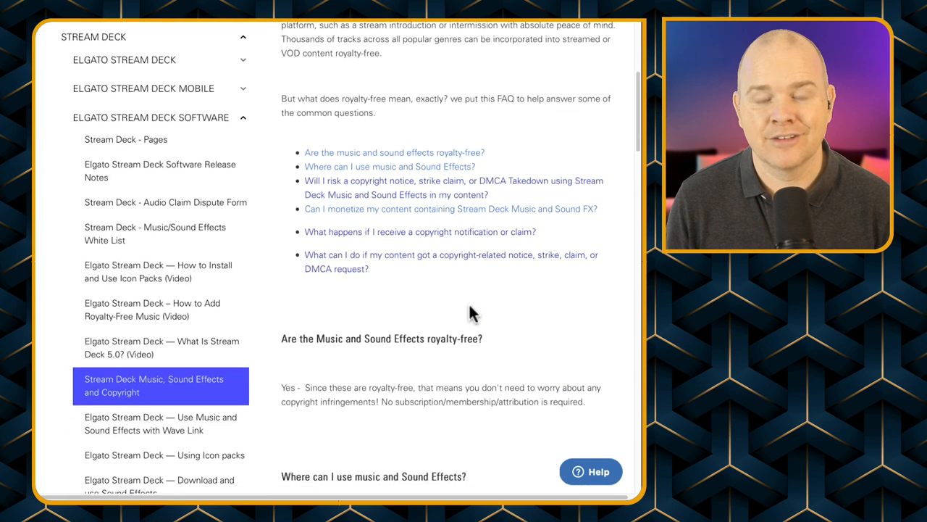
scroll("down", 3)
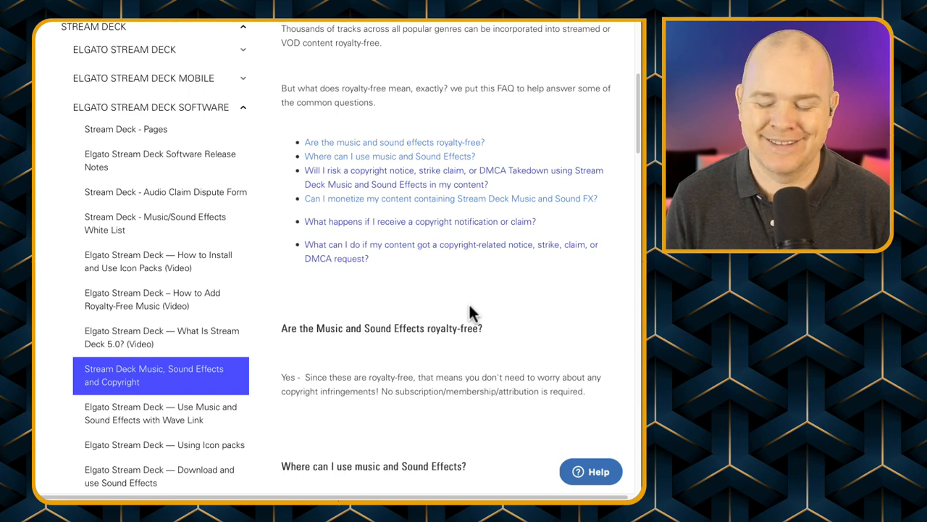
scroll("down", 3)
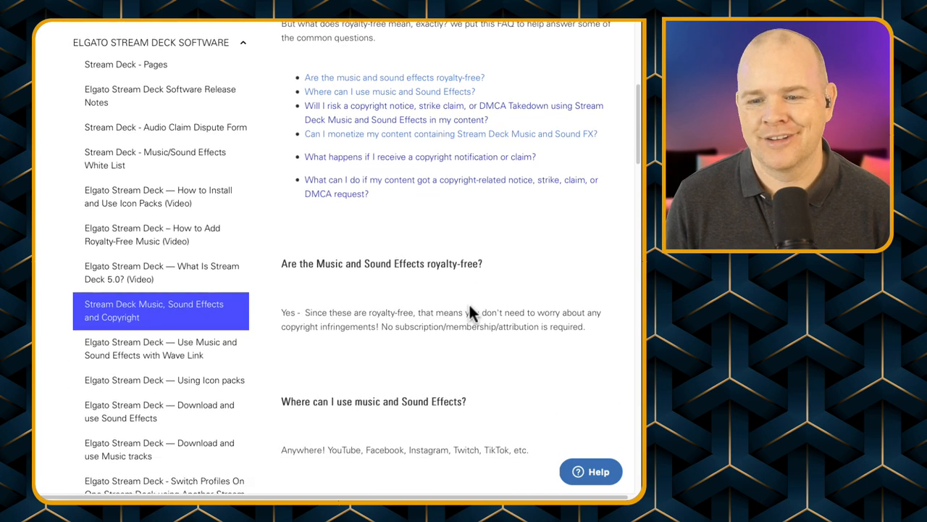
scroll("down", 3)
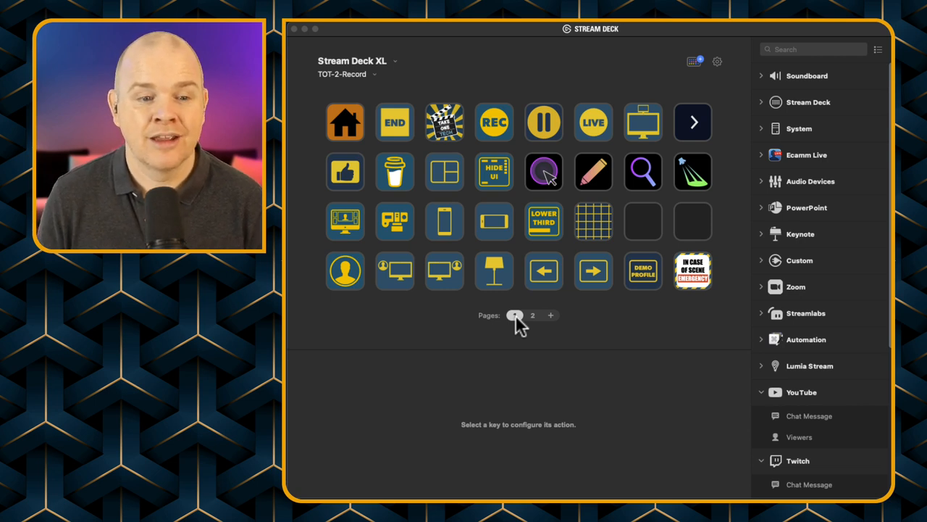
left_click(514, 315)
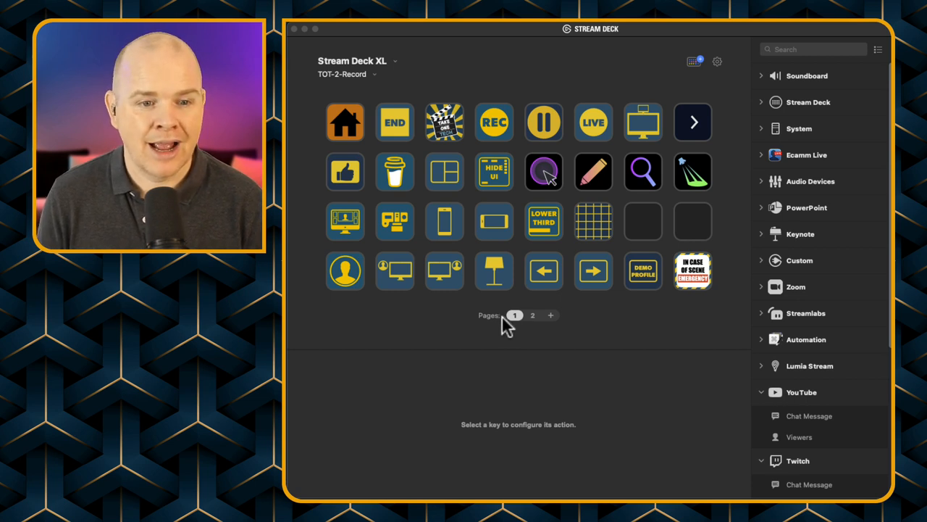
mouse_move(612, 232)
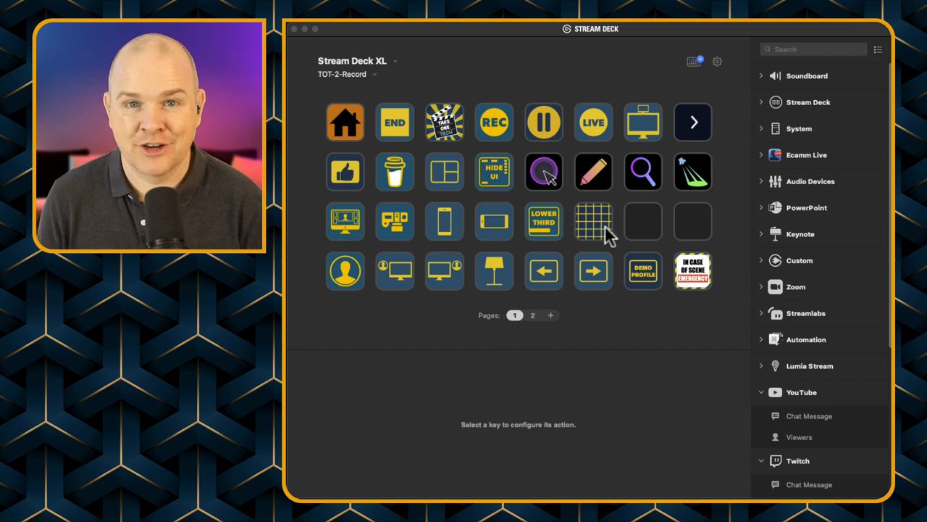
mouse_move(599, 261)
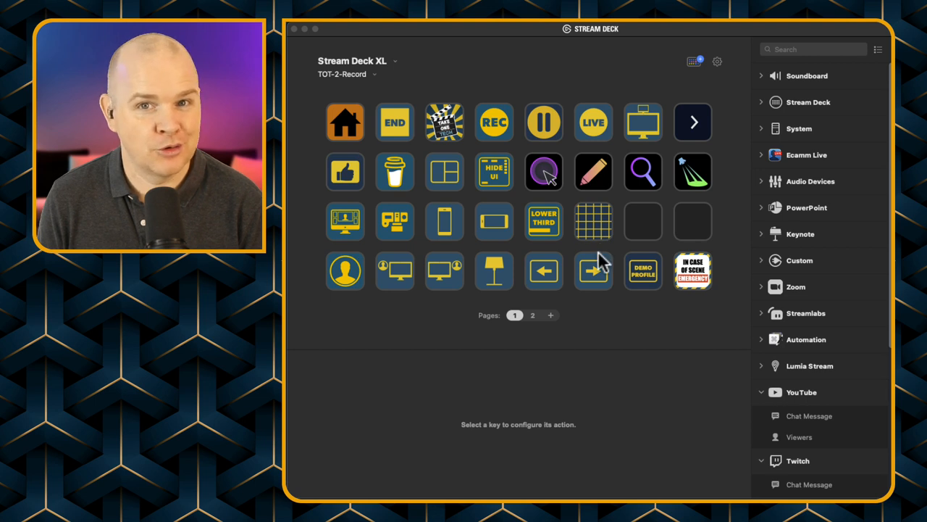
mouse_move(630, 309)
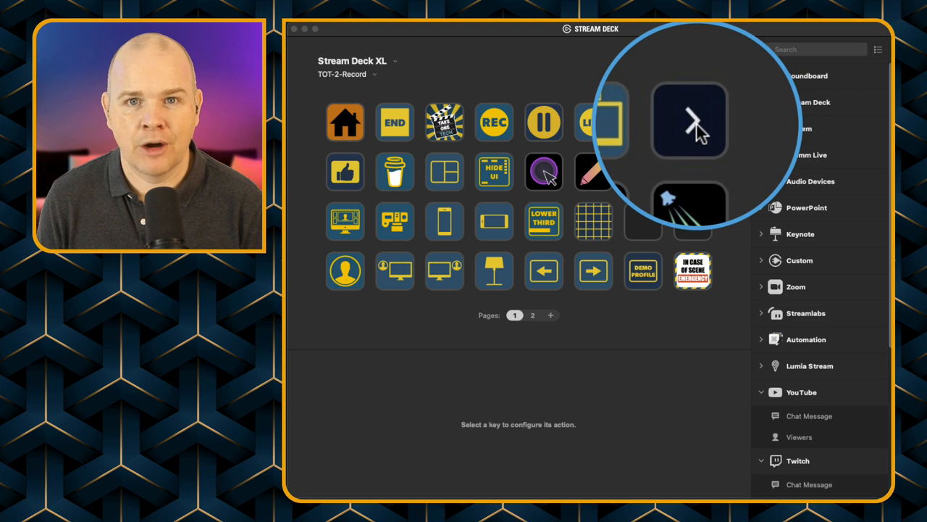
left_click(533, 315)
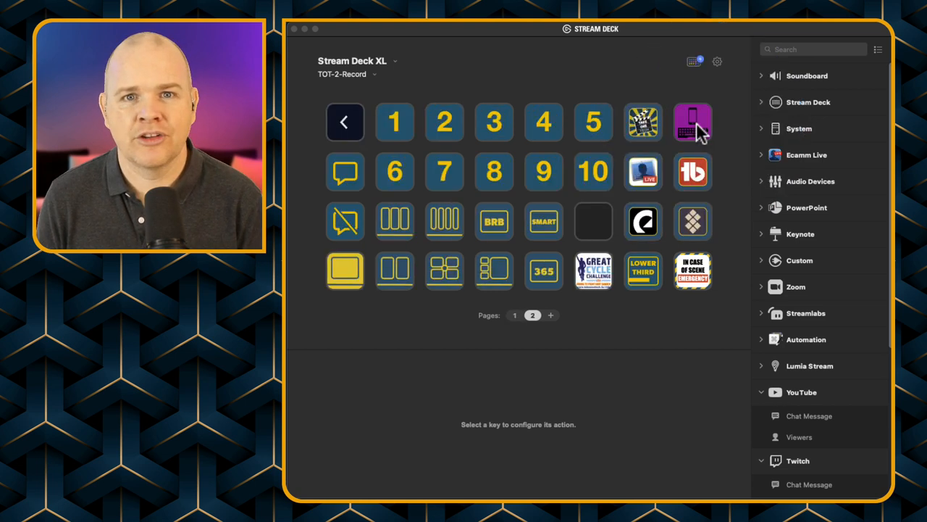
mouse_move(656, 313)
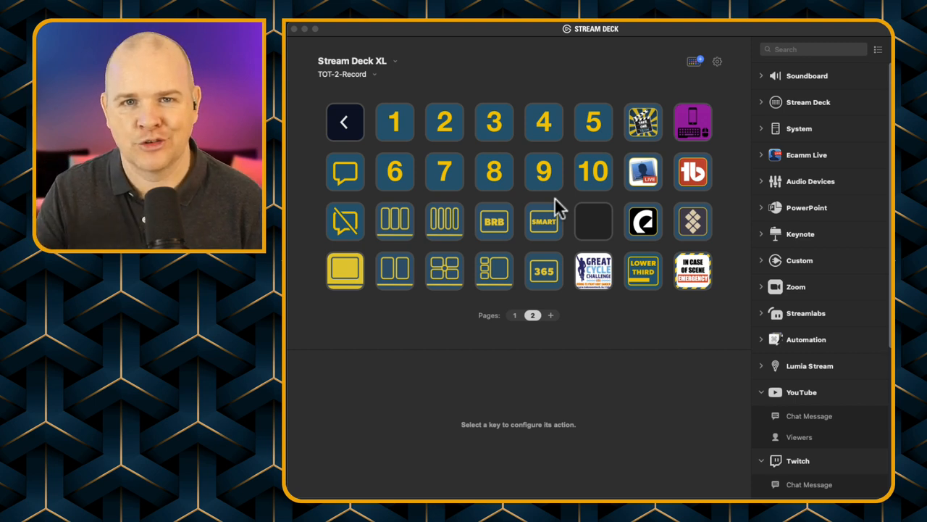
mouse_move(518, 228)
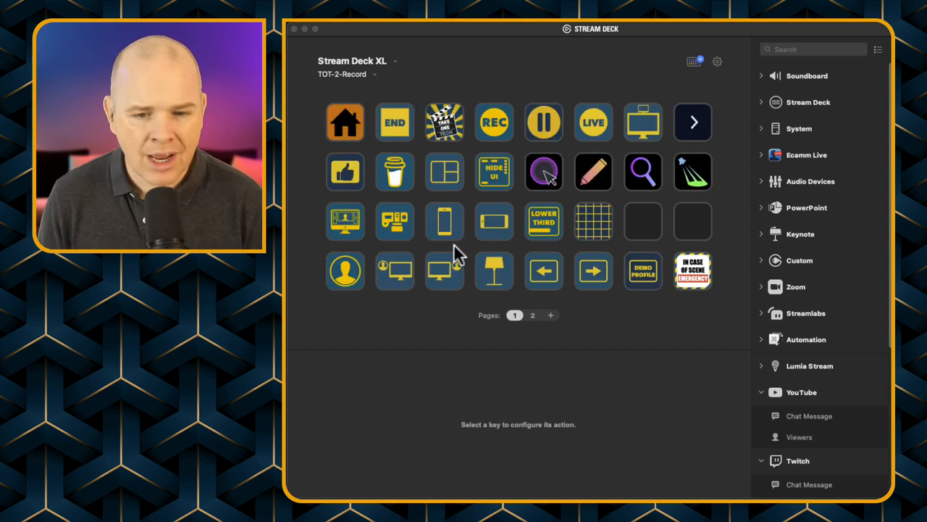
mouse_move(510, 322)
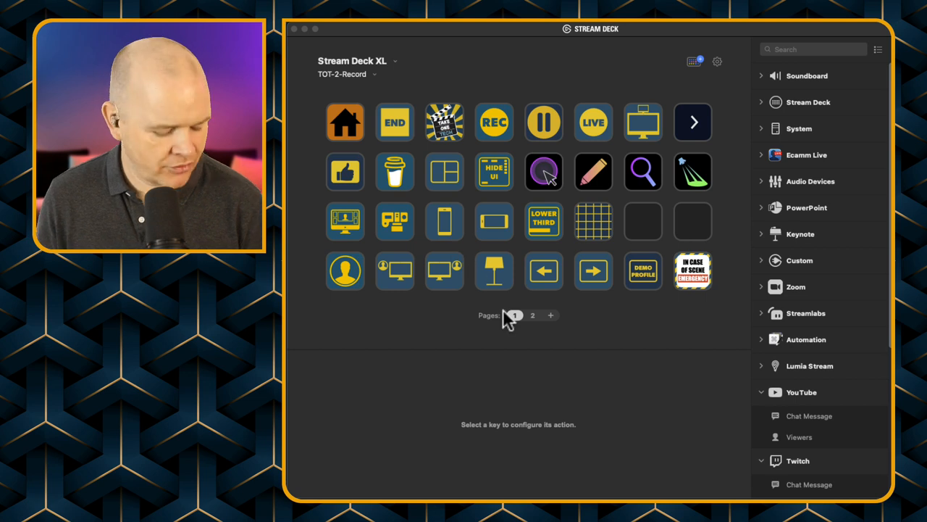
mouse_move(649, 300)
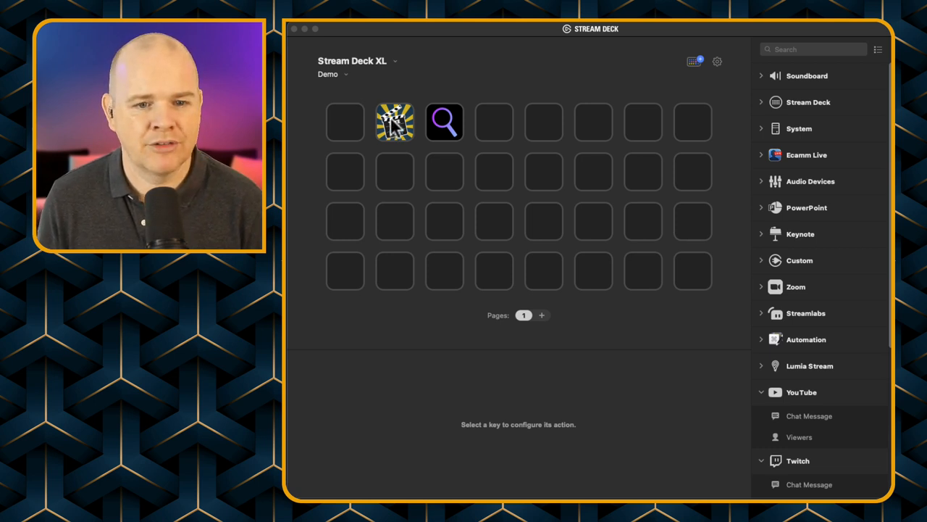
mouse_move(565, 182)
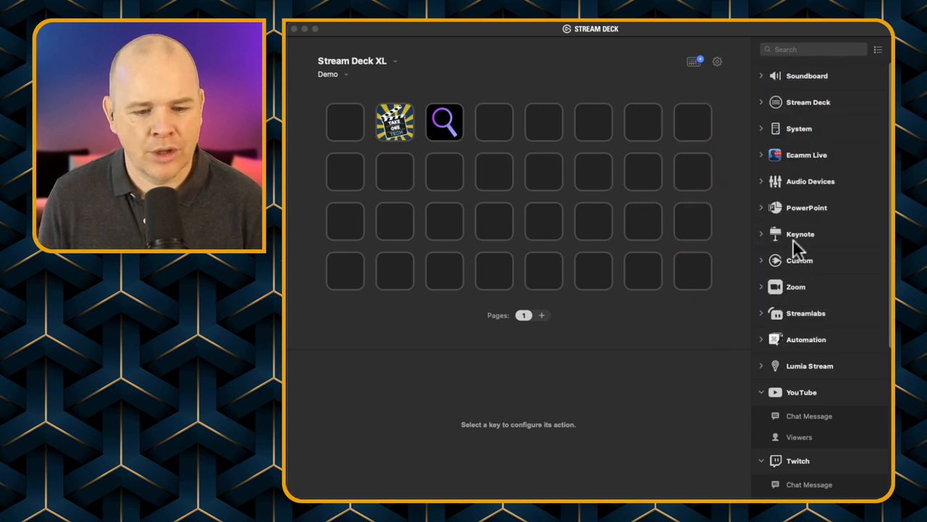
mouse_move(768, 113)
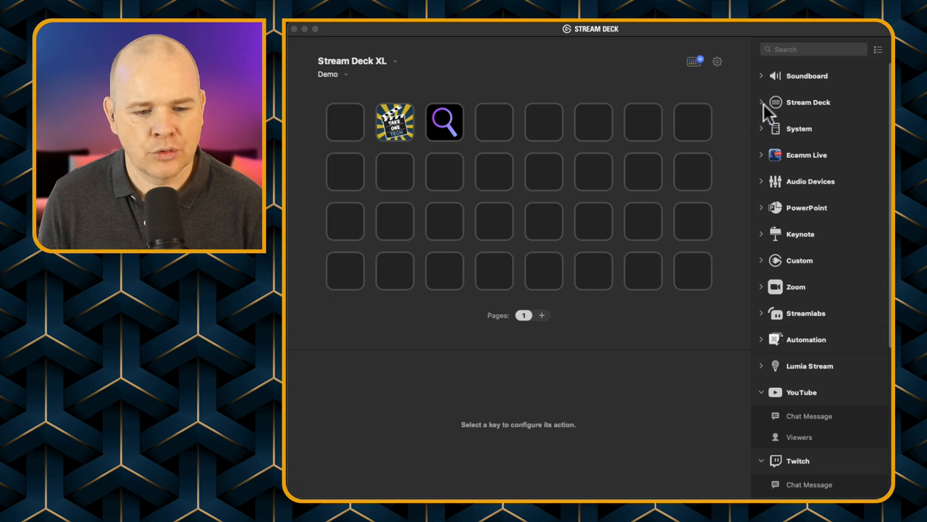
Expand the Stream Deck actions category while on the Demo profile
left_click(808, 102)
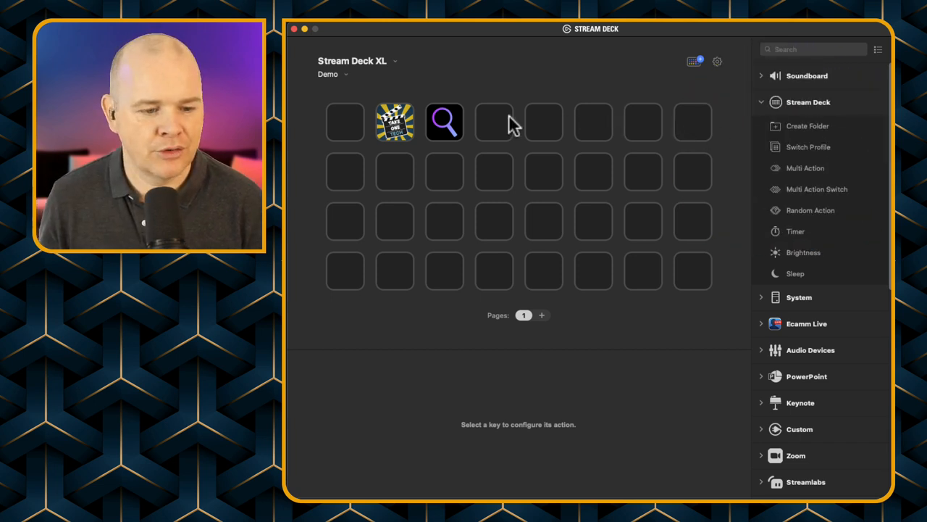
left_click(395, 122)
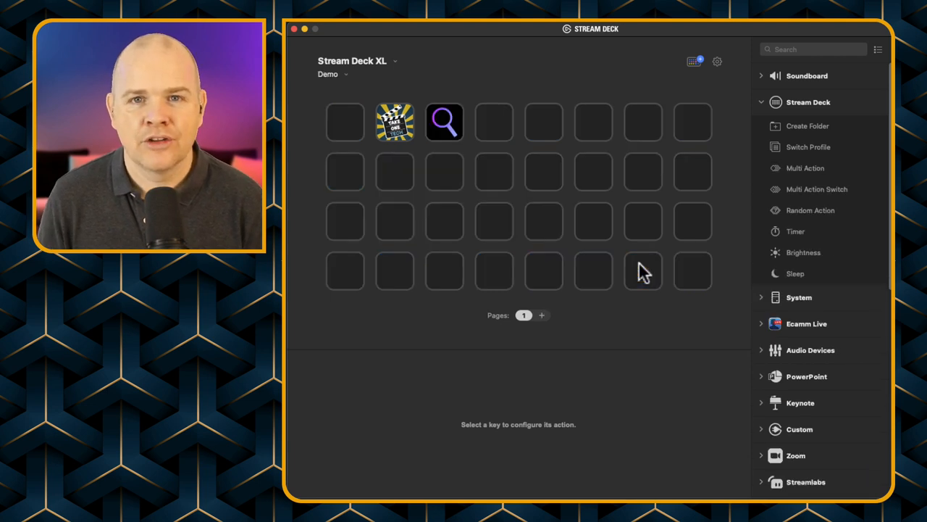
mouse_move(601, 309)
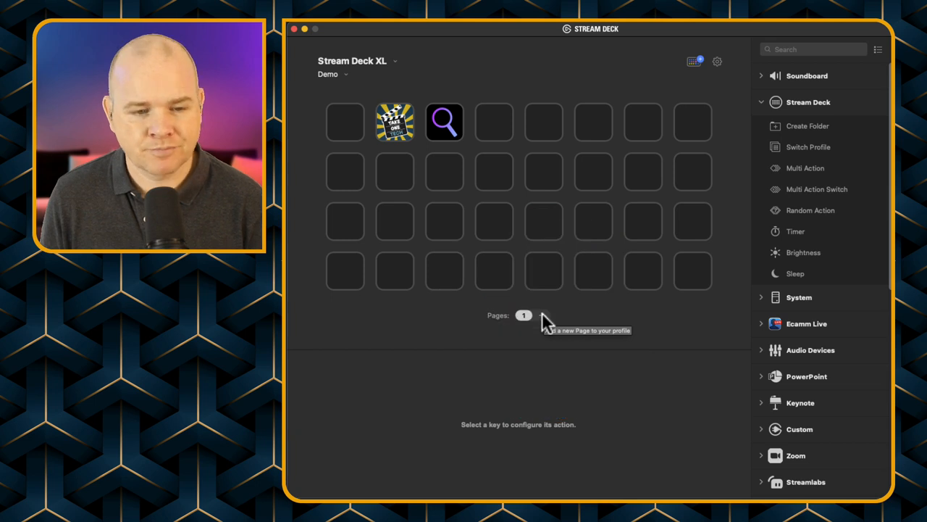
left_click(542, 315)
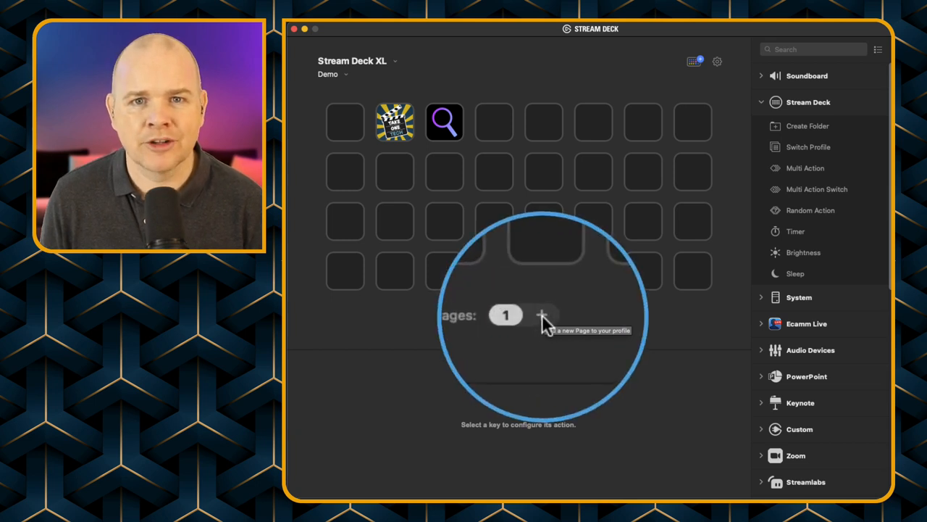
left_click(542, 314)
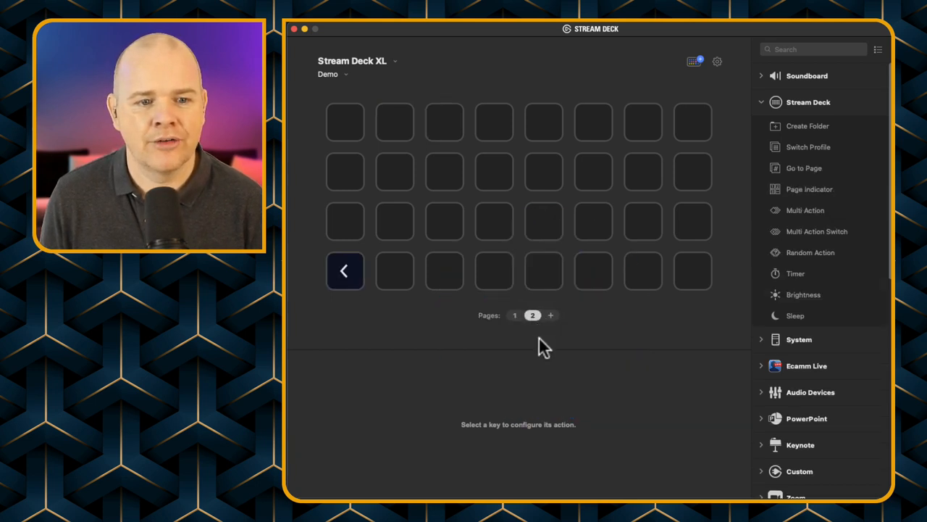
mouse_move(520, 325)
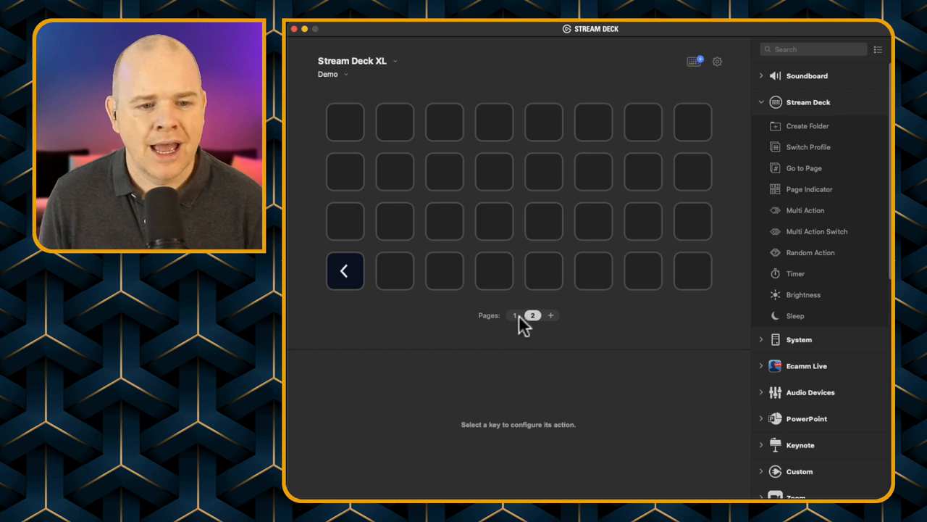
mouse_move(366, 277)
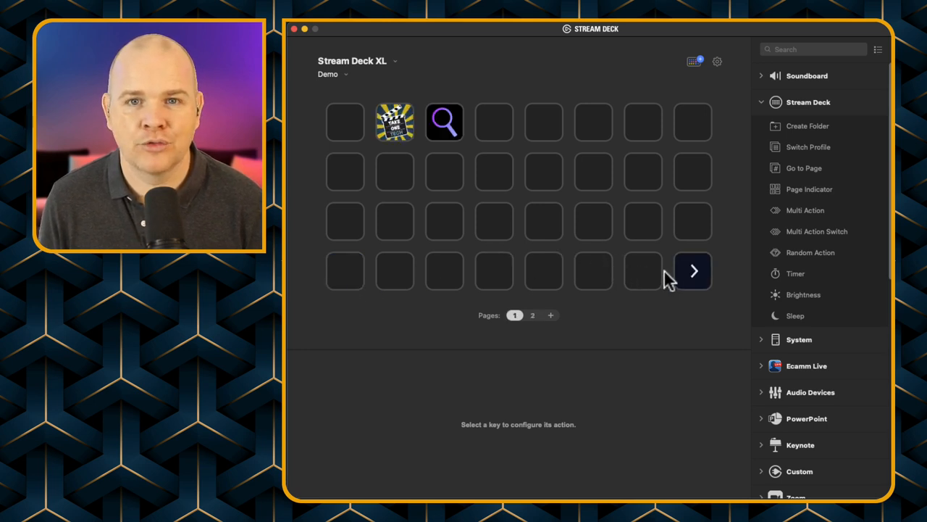
mouse_move(678, 287)
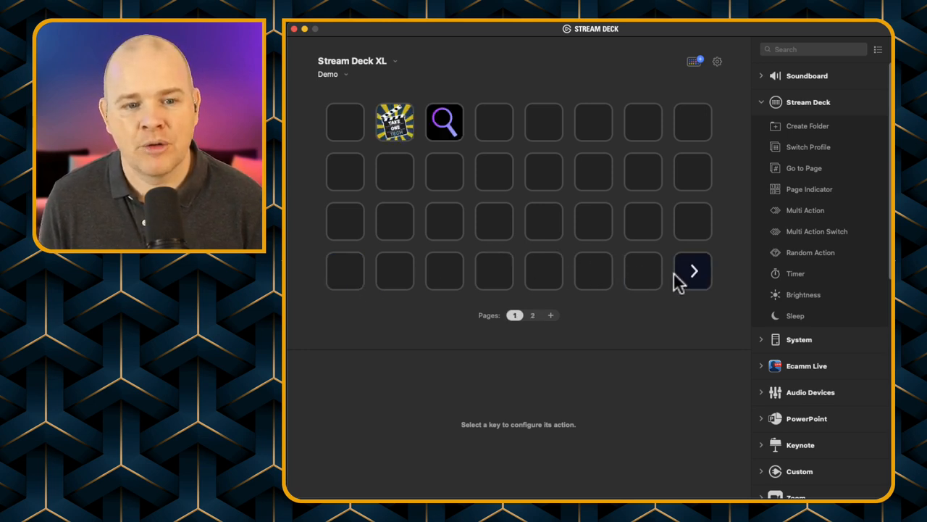
mouse_move(347, 281)
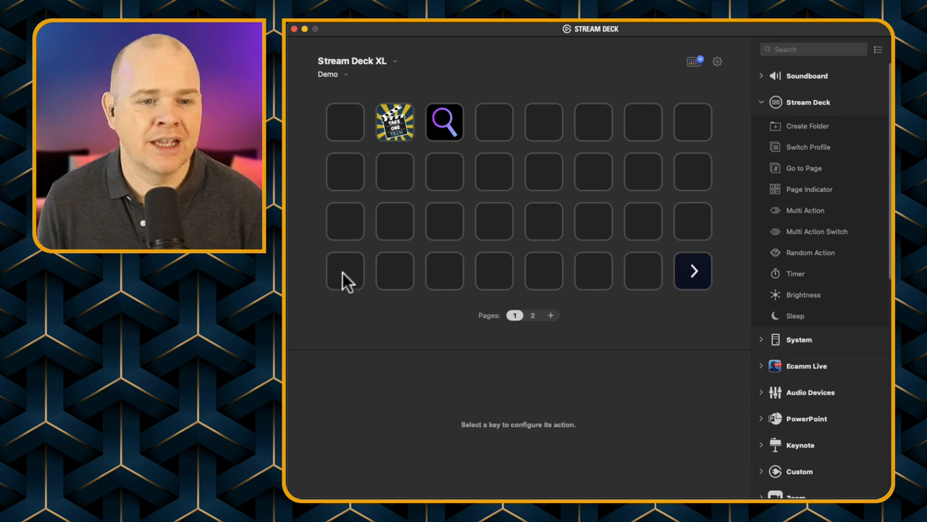
mouse_move(438, 279)
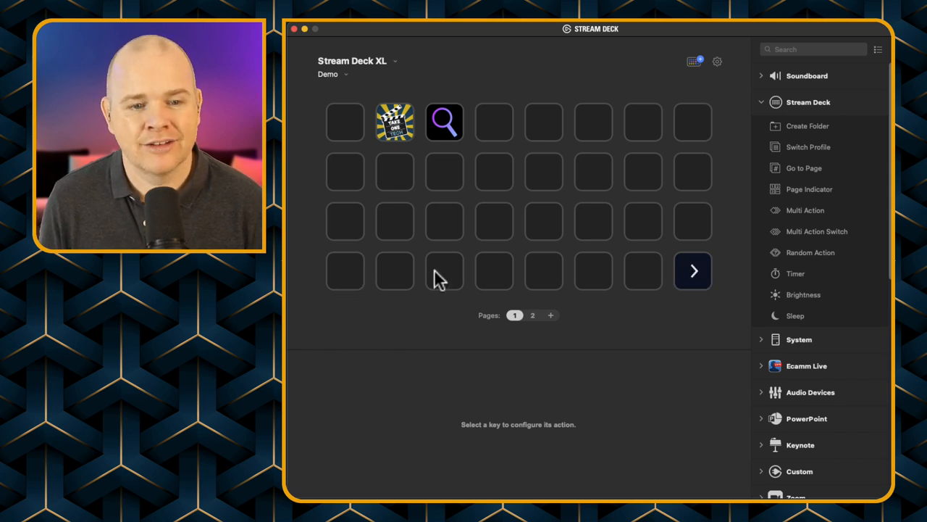
mouse_move(424, 275)
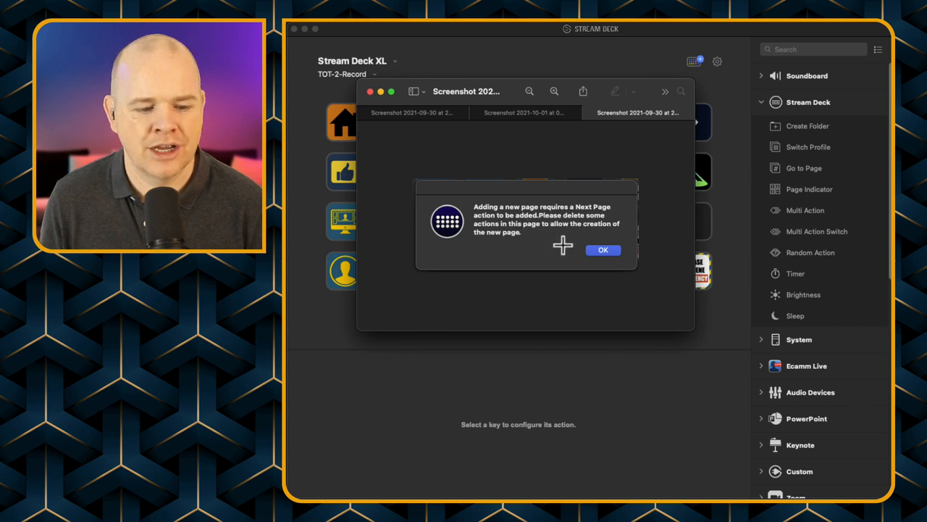
Close the new-page warning screenshot and return to the Demo profile's page bar
left_click(603, 250)
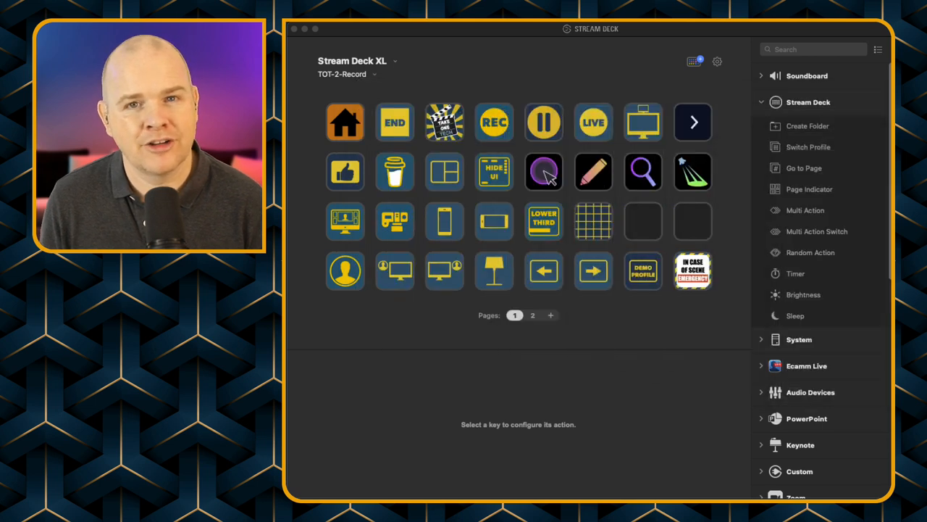
mouse_move(787, 136)
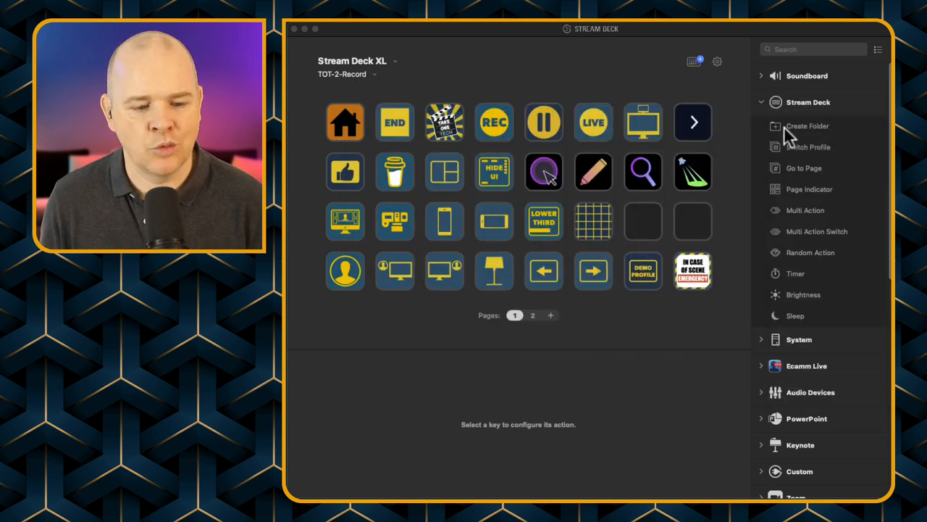
mouse_move(695, 222)
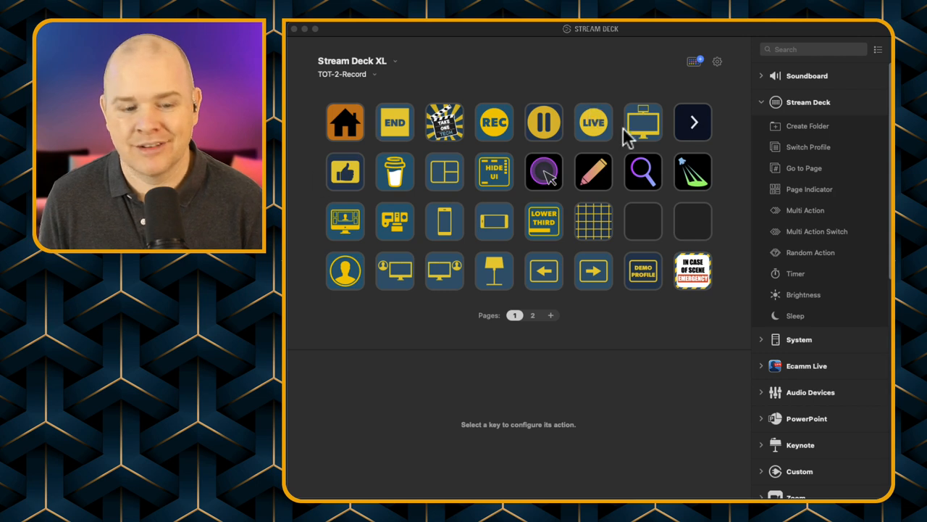
mouse_move(694, 124)
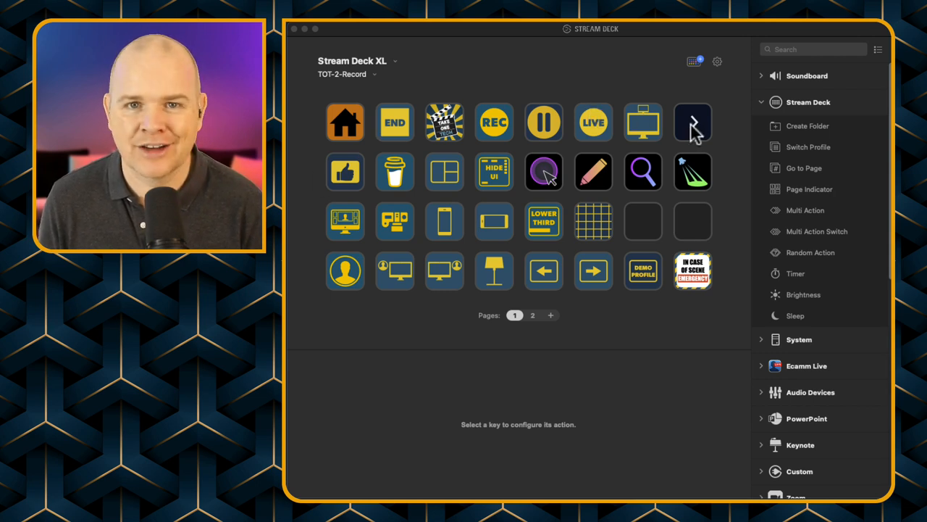
left_click(532, 315)
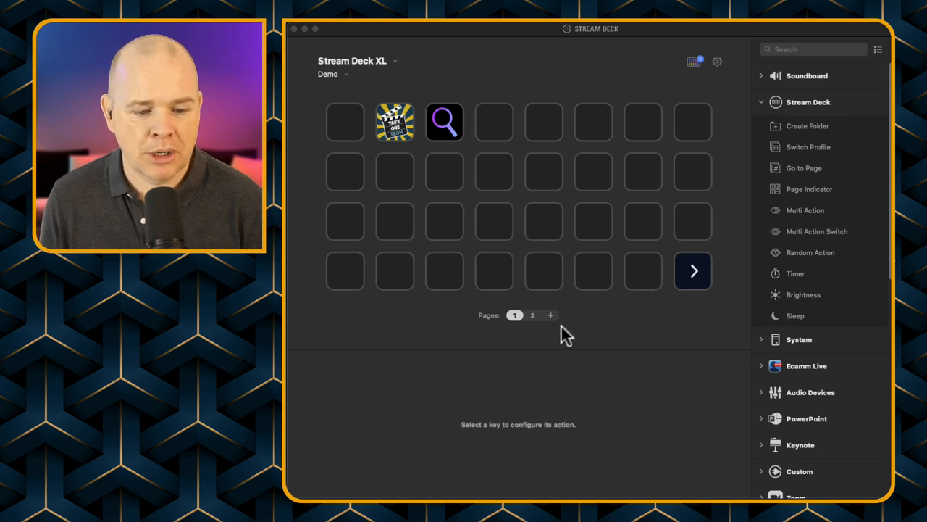
Add pages to the Demo profile until it lists ten
left_click(551, 315)
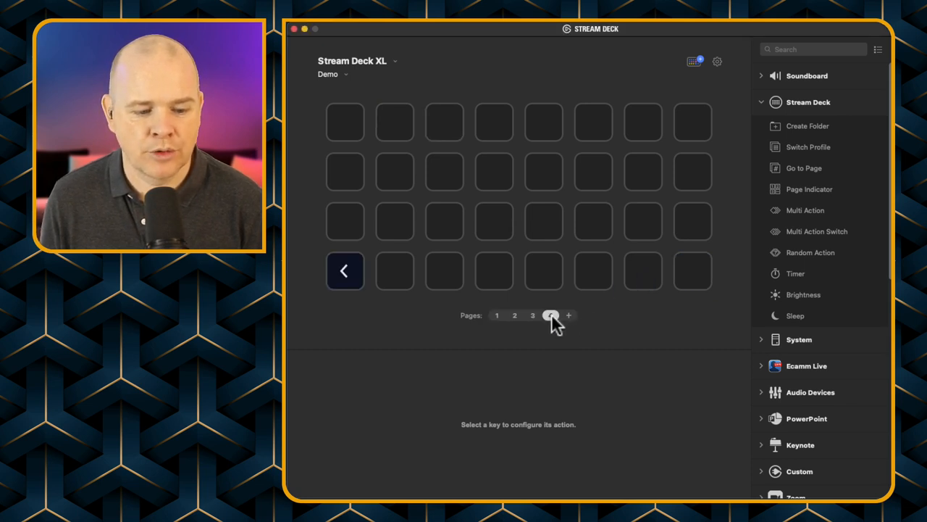
left_click(568, 315)
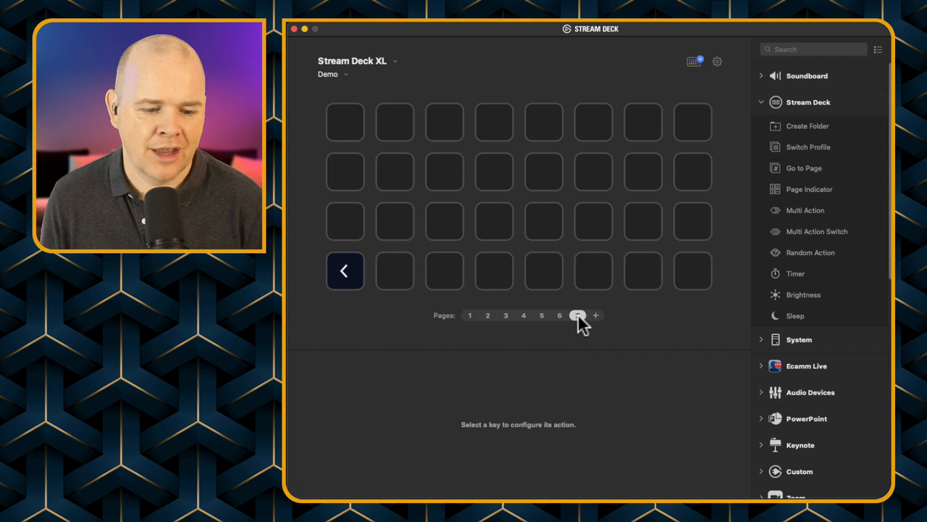
left_click(577, 315)
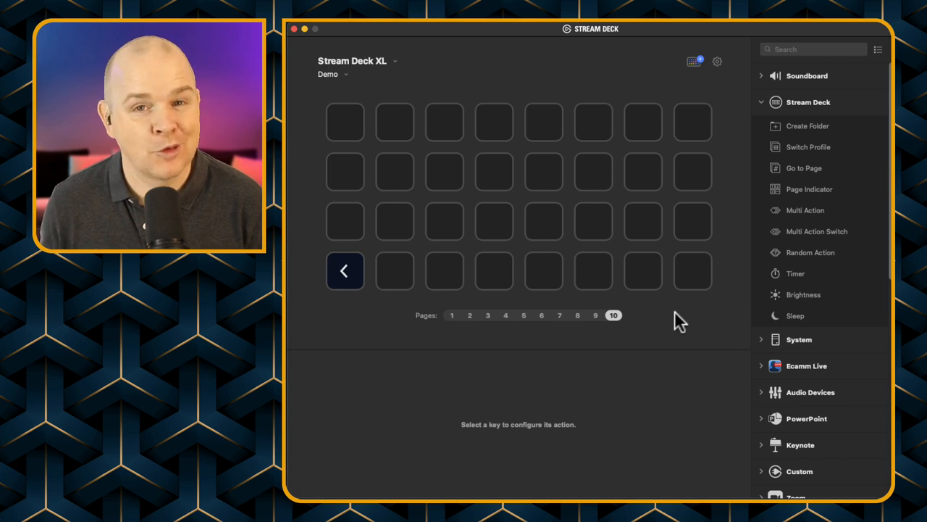
mouse_move(454, 335)
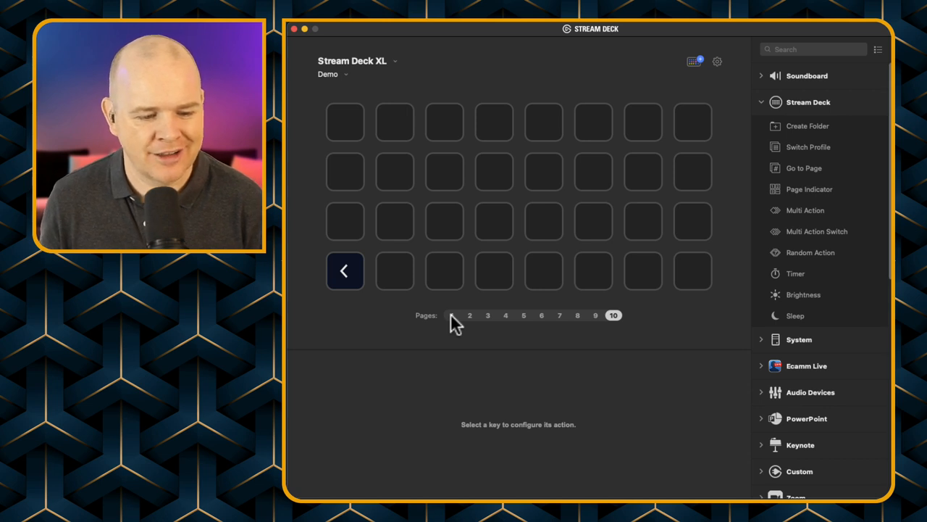
Switch between the Demo profile's pages, including pages 1, 4 and 6
left_click(452, 315)
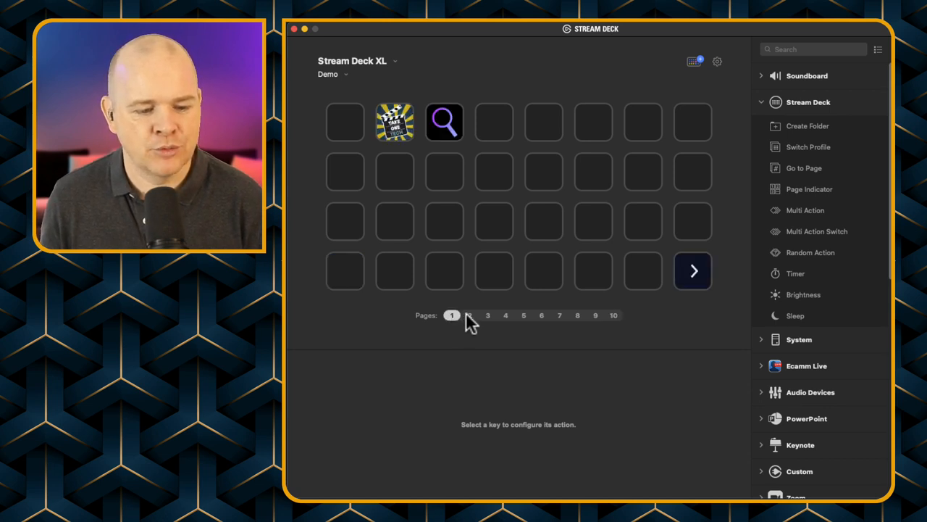
left_click(505, 315)
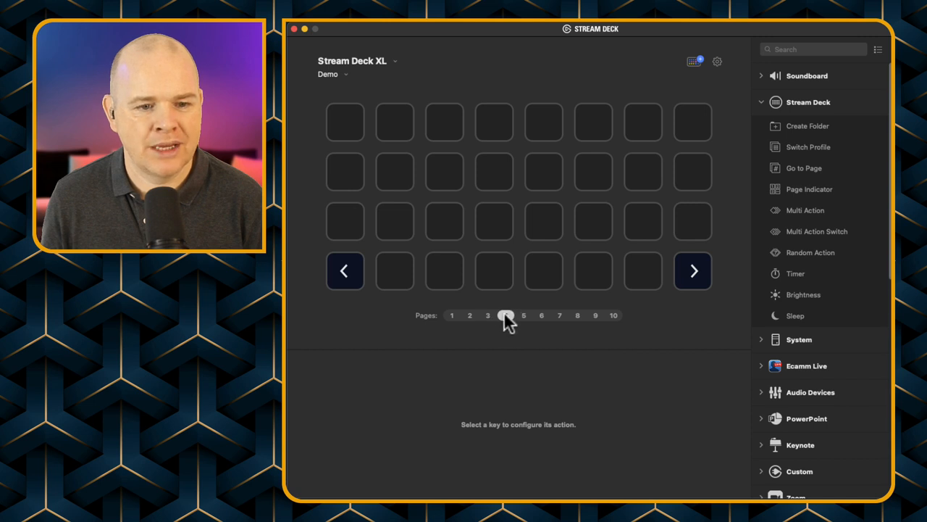
left_click(693, 271)
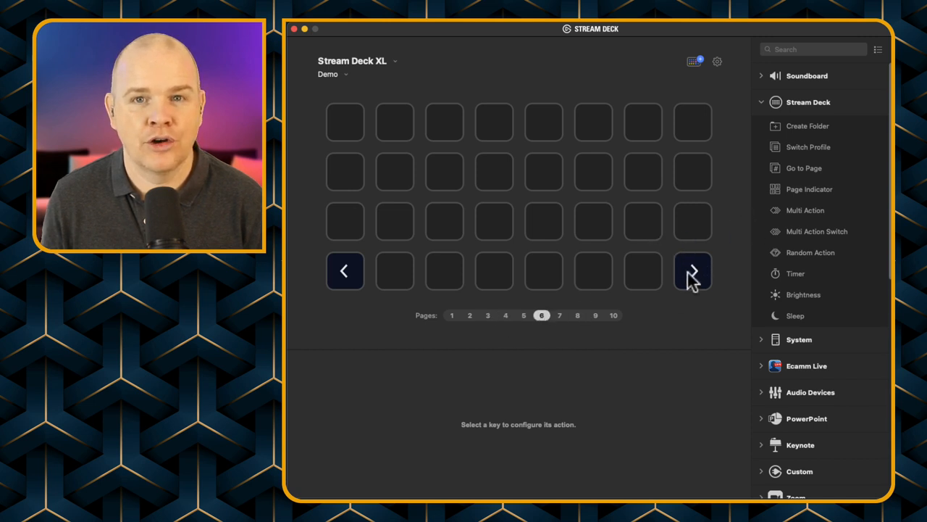
mouse_move(337, 322)
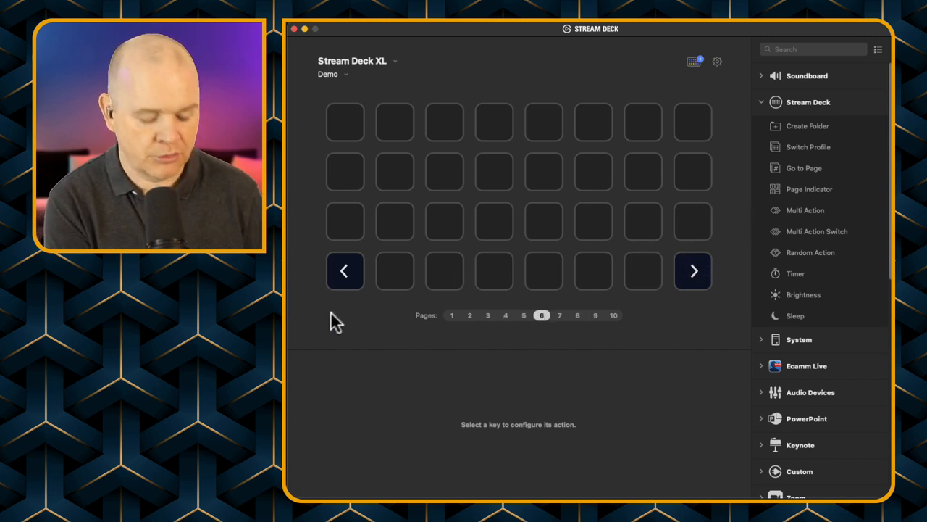
left_click(469, 315)
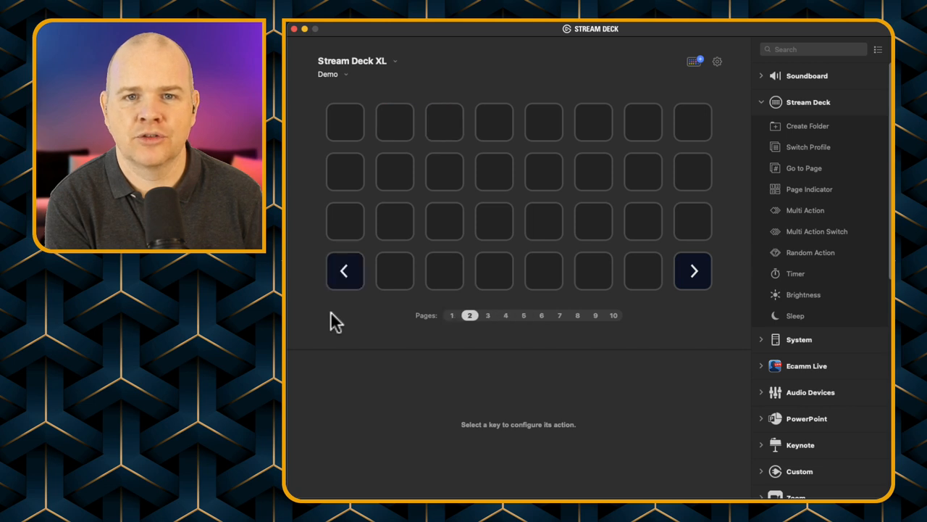
left_click(577, 315)
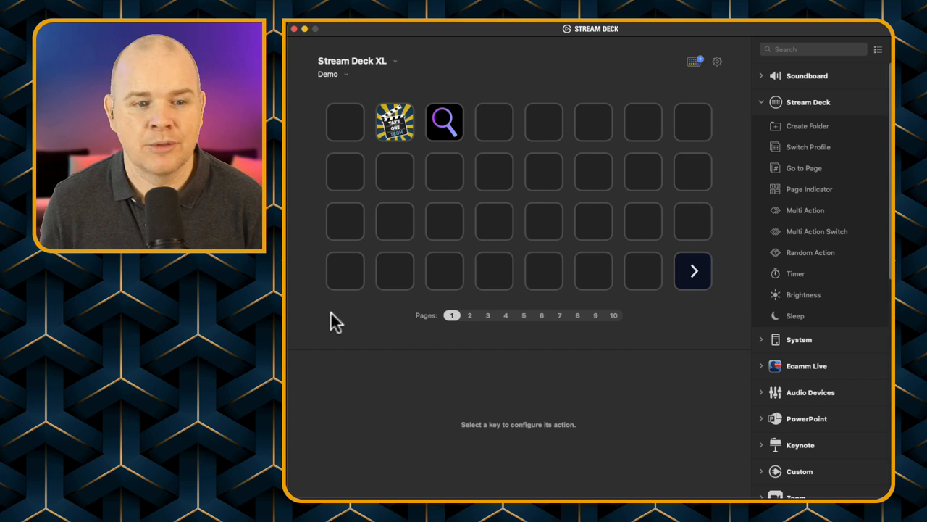
mouse_move(468, 325)
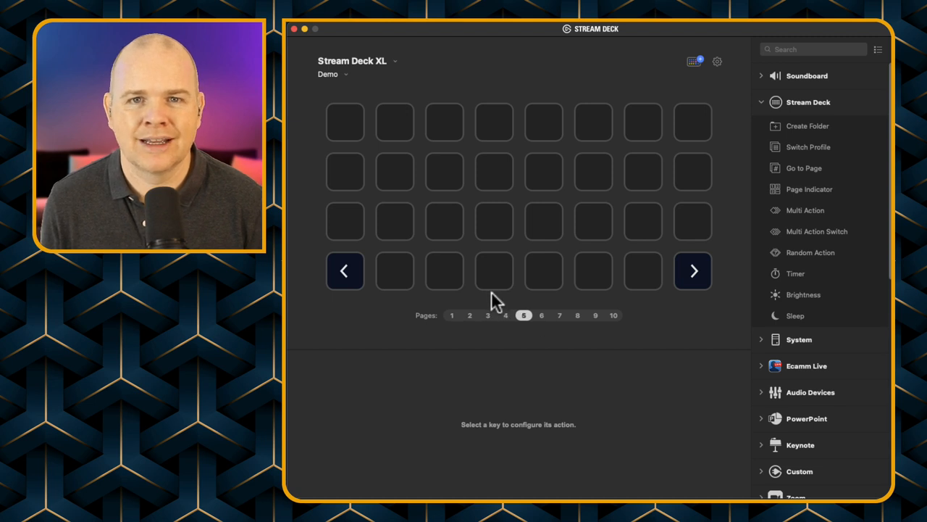
mouse_move(497, 261)
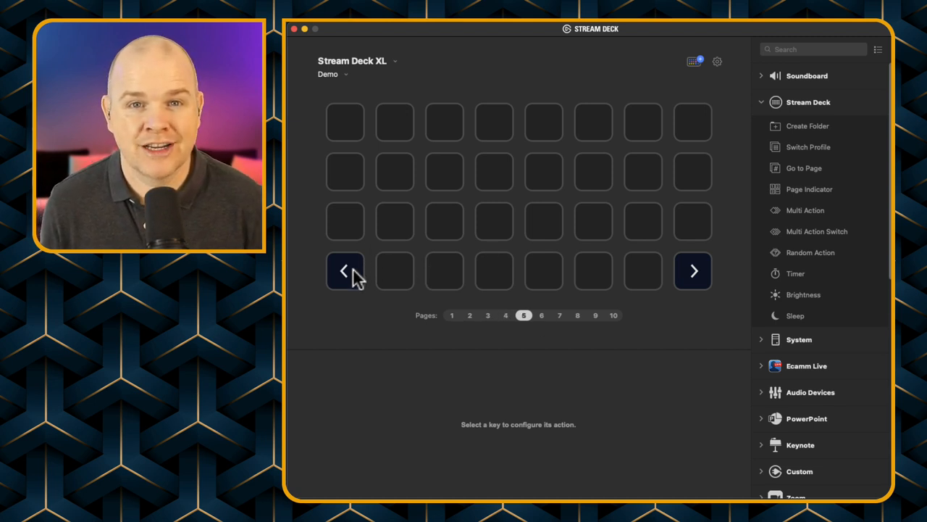
mouse_move(516, 268)
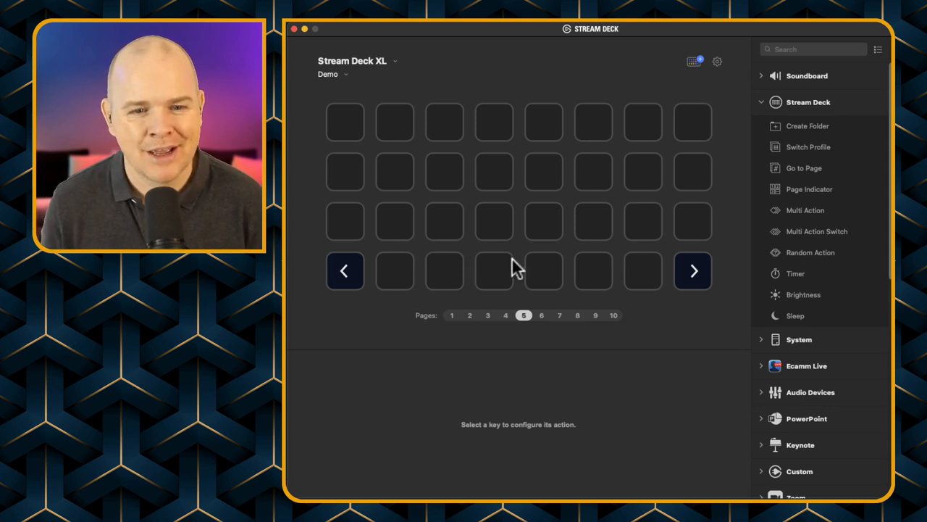
mouse_move(793, 109)
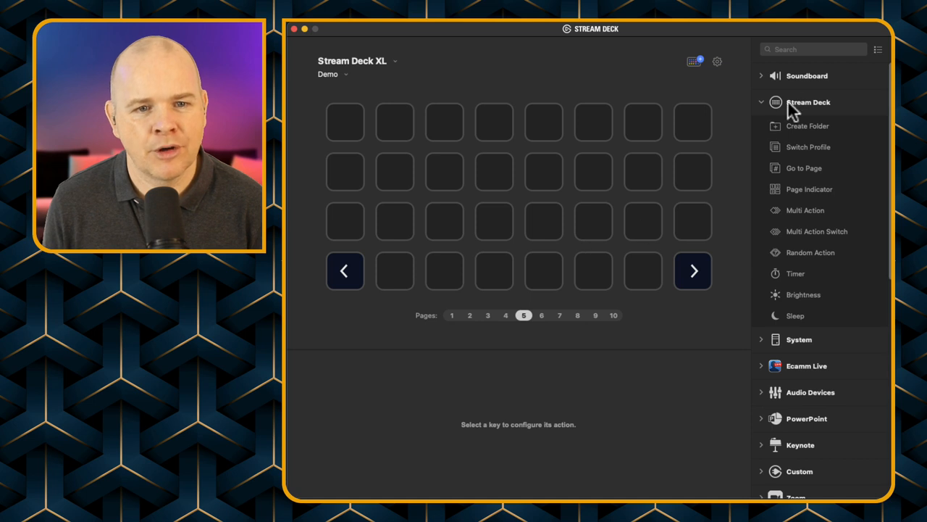
mouse_move(805, 107)
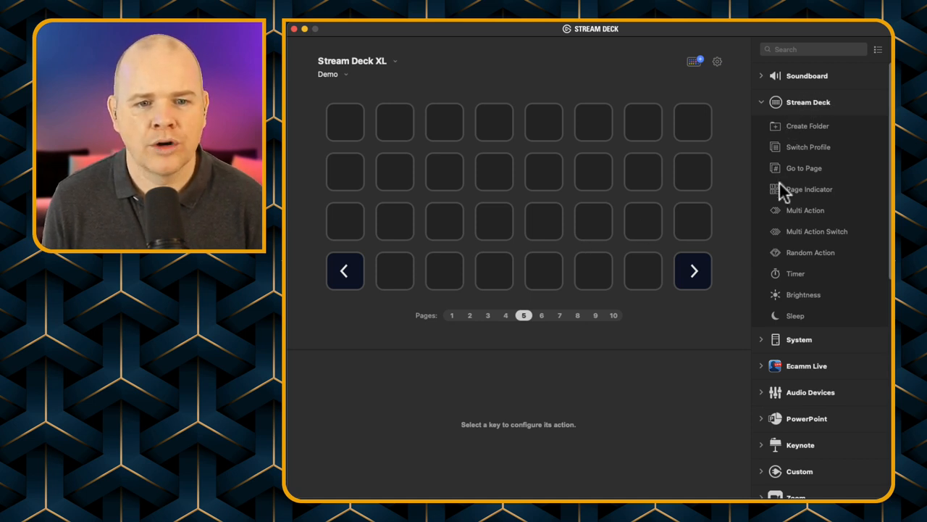
Drop a Page Indicator on page 5's top-right key, then click through the pages
left_click_drag(809, 189, 692, 172)
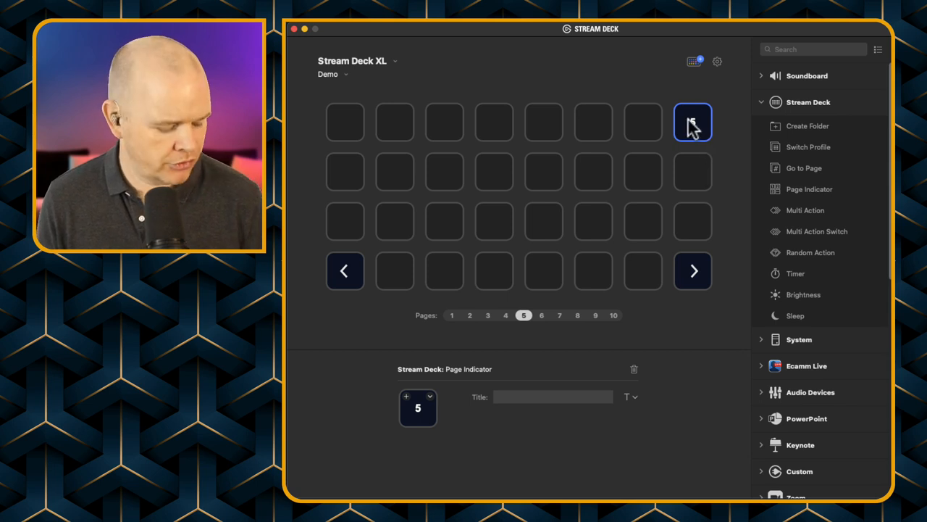
left_click(505, 315)
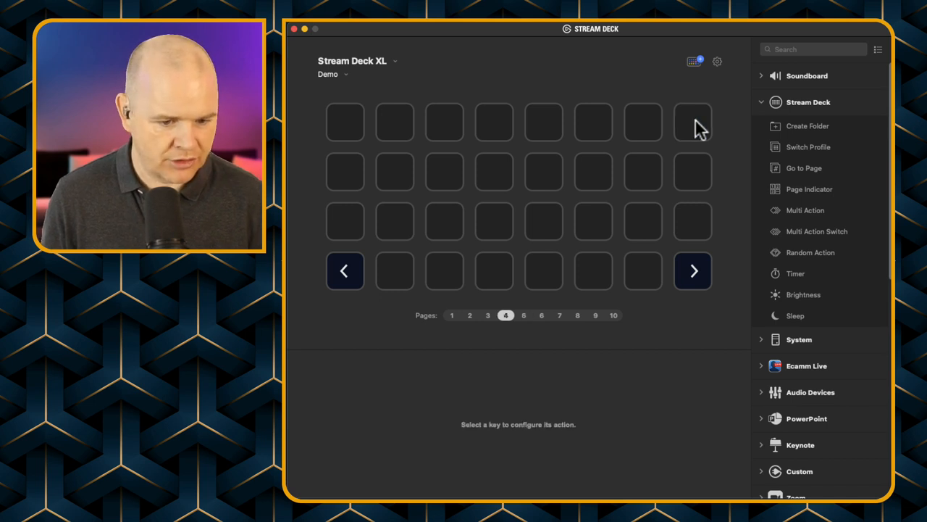
left_click(692, 122)
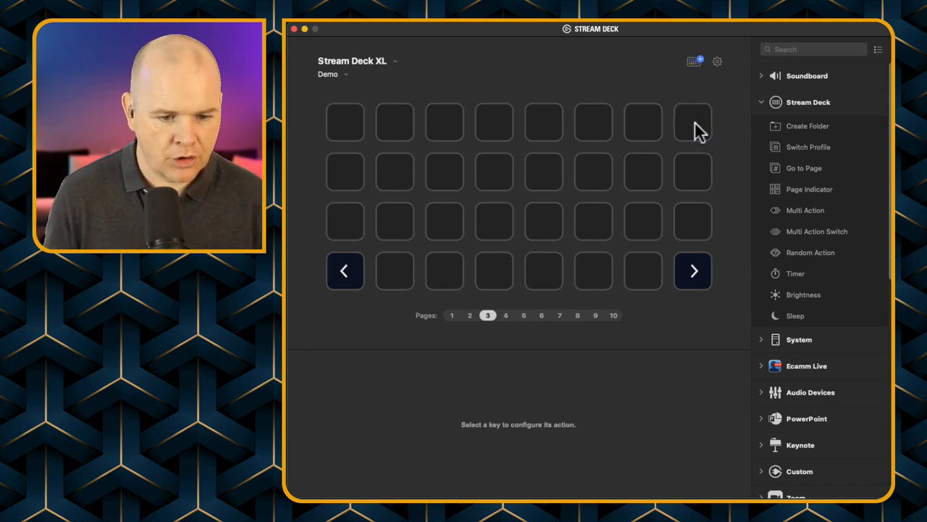
left_click(470, 315)
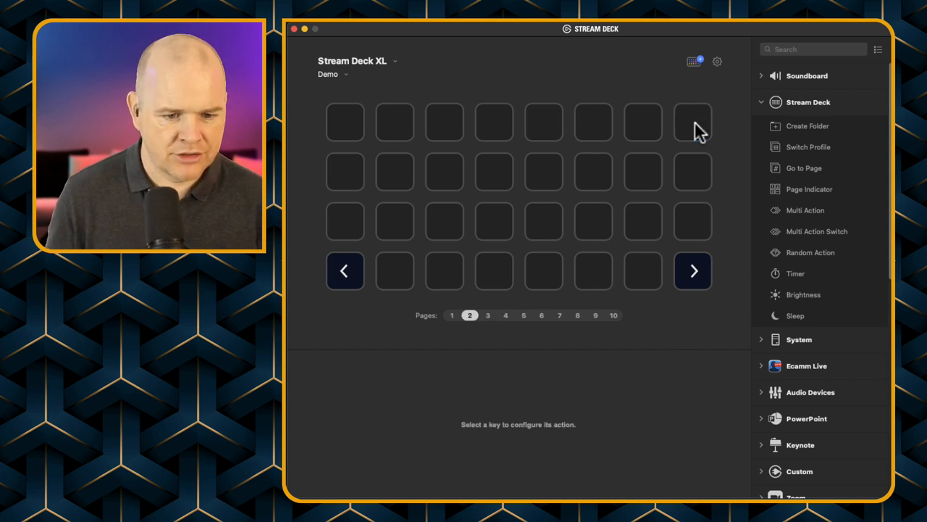
left_click(692, 122)
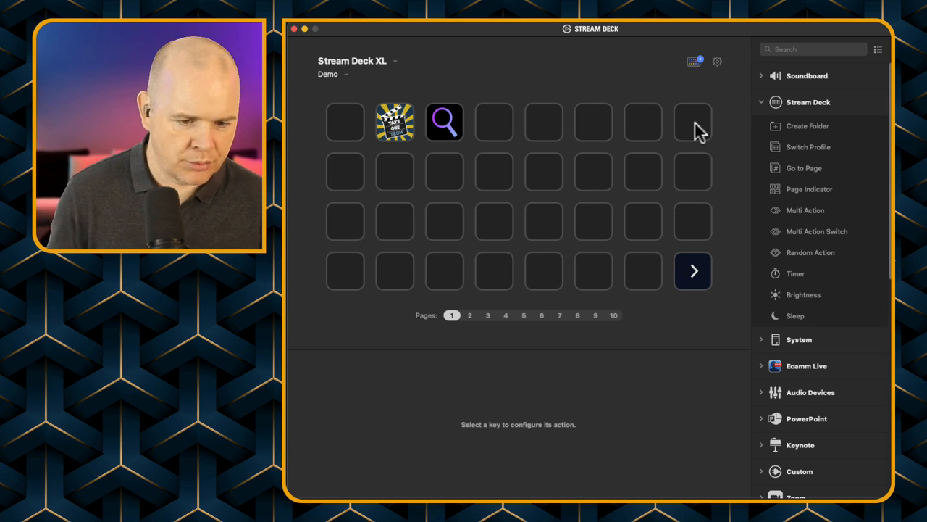
left_click(693, 121)
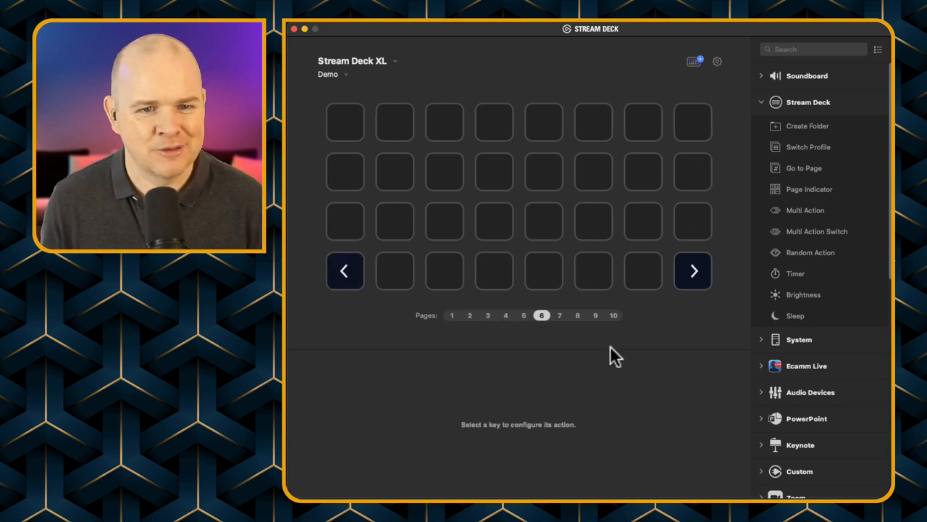
Check page 7, then delete page 6 and confirm
left_click(559, 315)
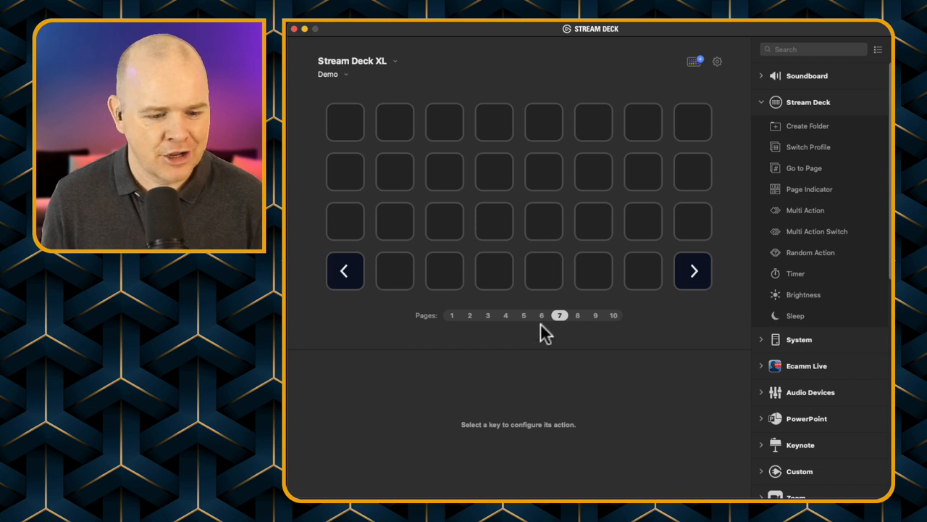
left_click(542, 315)
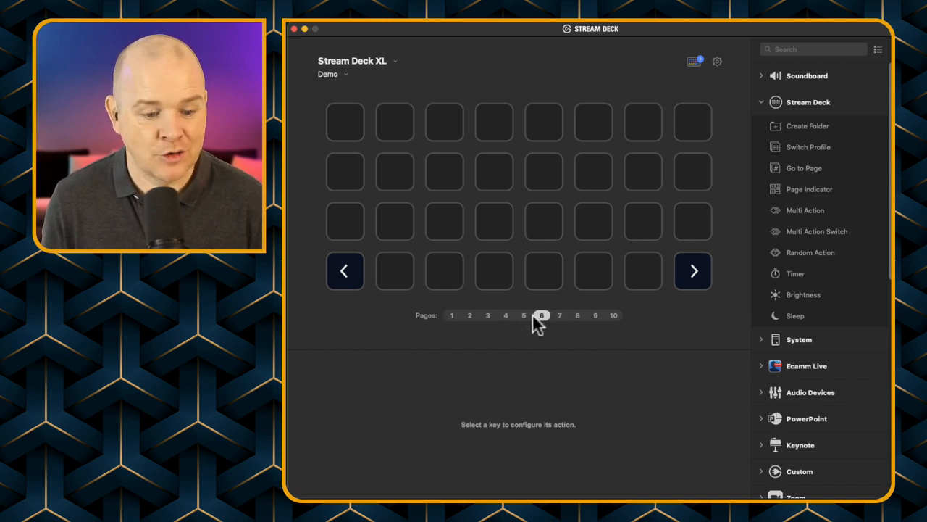
right_click(541, 315)
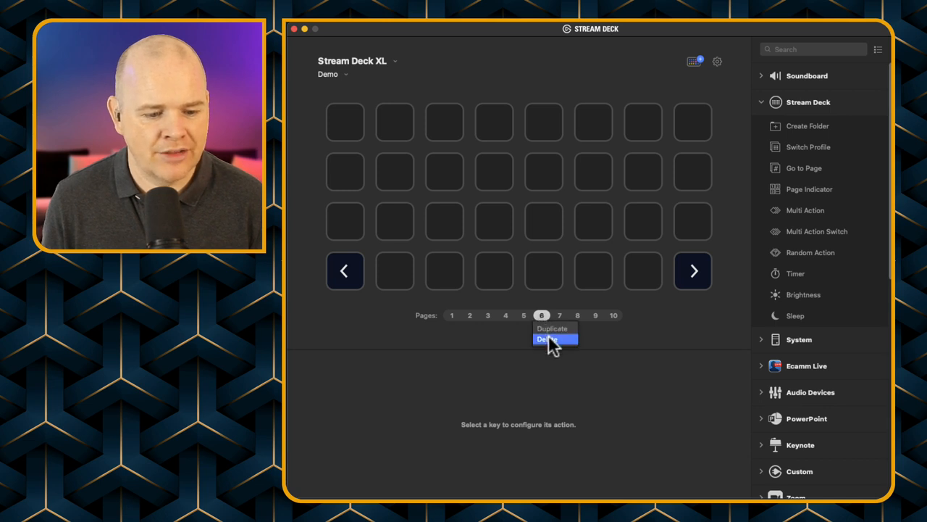
left_click(547, 339)
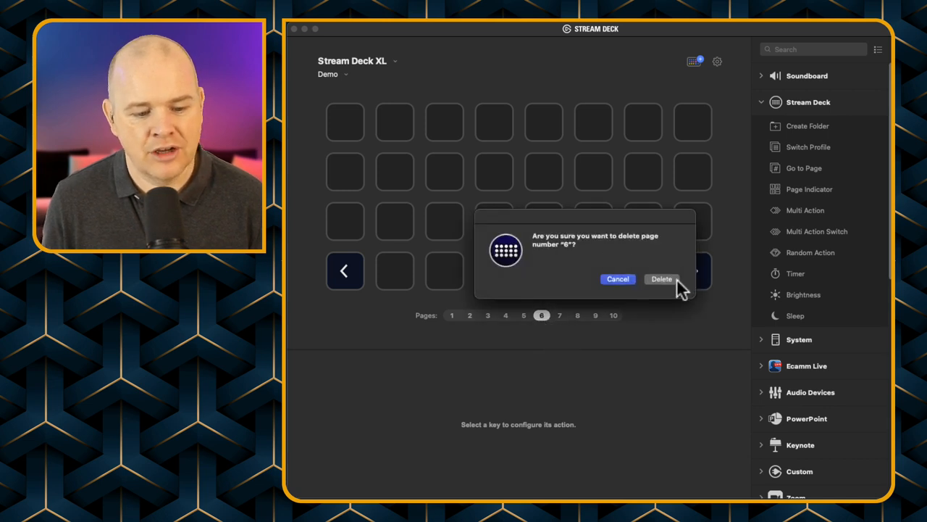
left_click(662, 279)
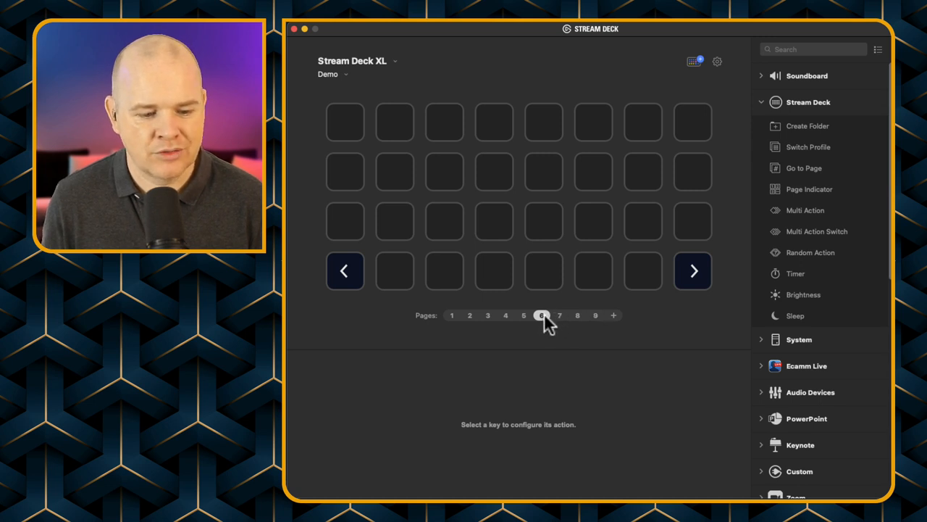
Delete the remaining extra pages 8 and 7, confirming each deletion
right_click(541, 315)
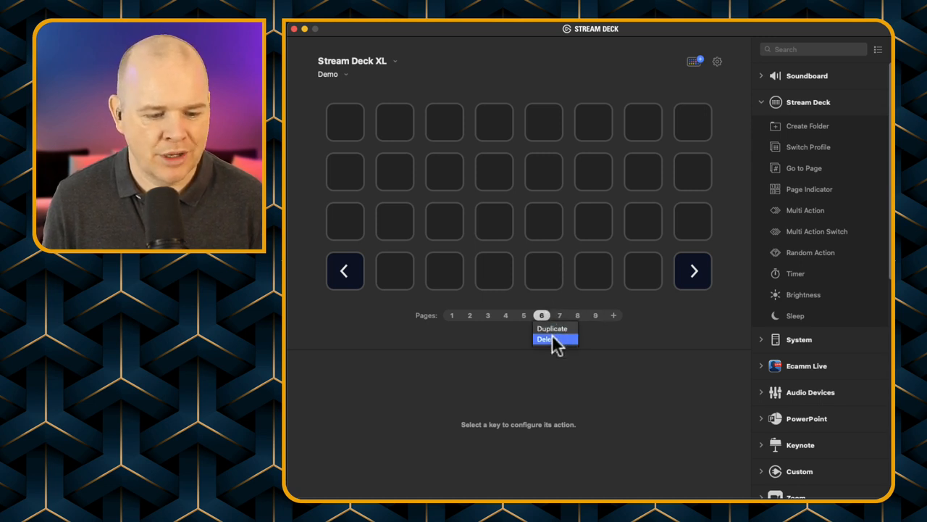
left_click(545, 339)
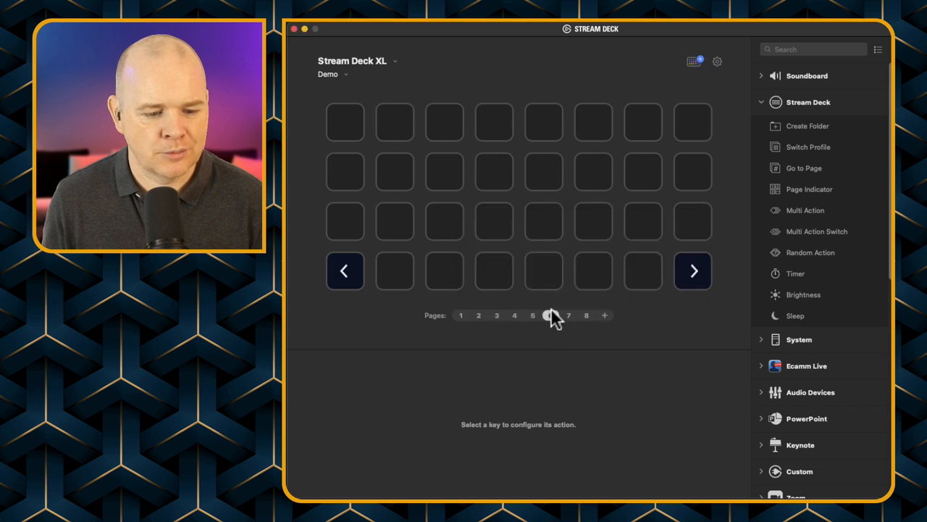
left_click(586, 316)
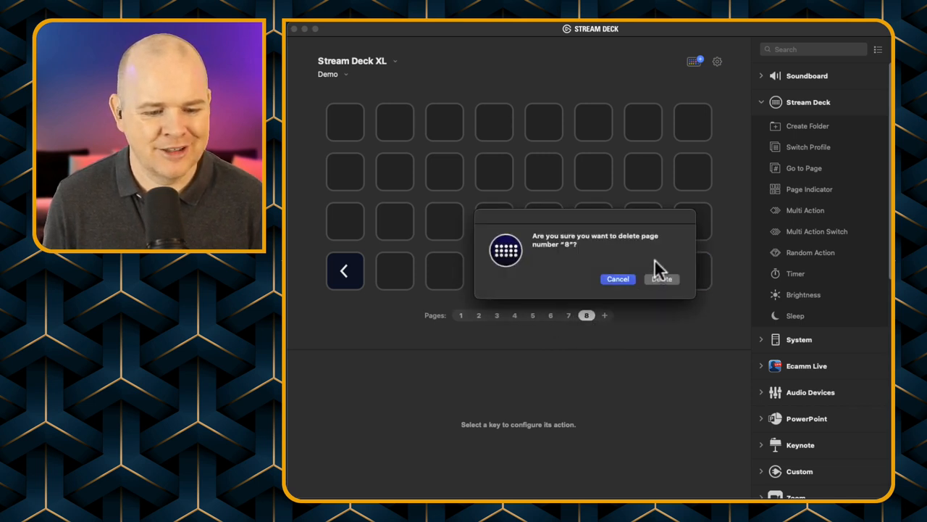
left_click(661, 279)
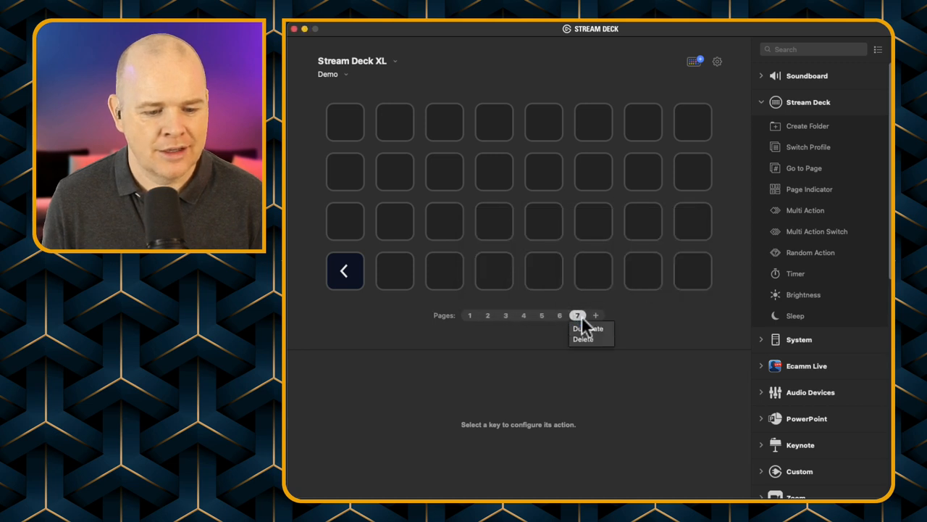
left_click(583, 339)
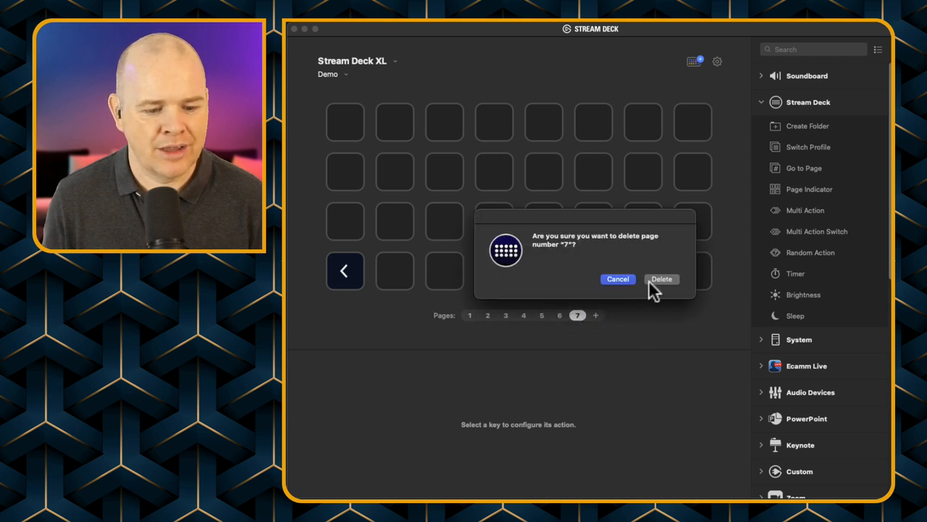
left_click(662, 279)
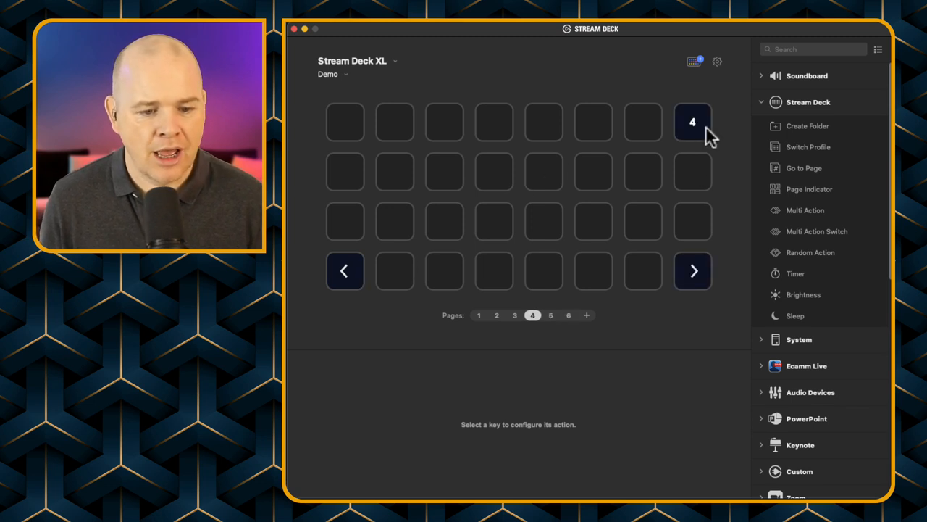
Switch to page 1 of the Demo profile and scroll down the actions list
left_click(497, 315)
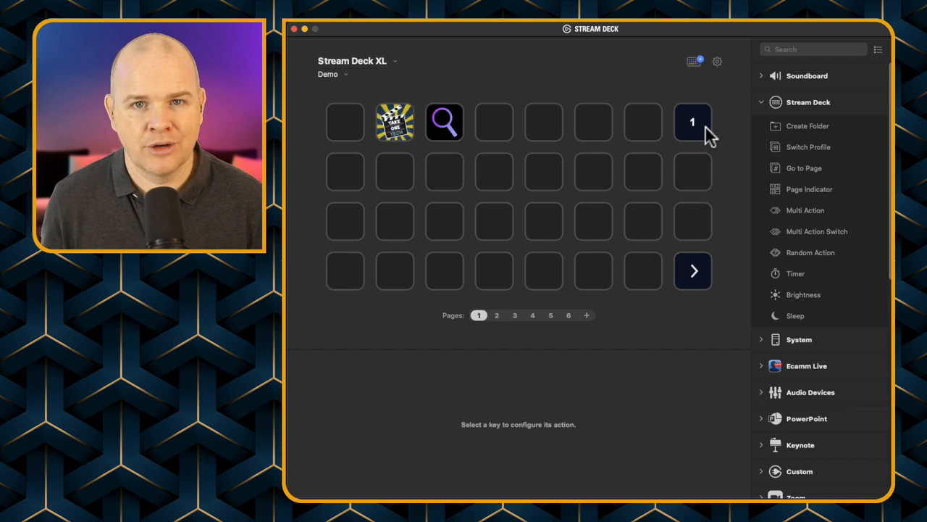
mouse_move(777, 177)
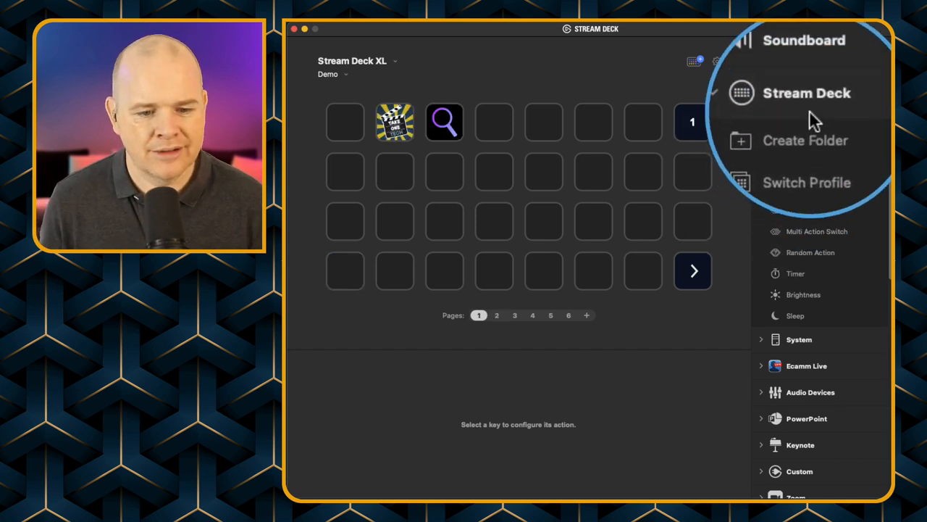
scroll("down", 3)
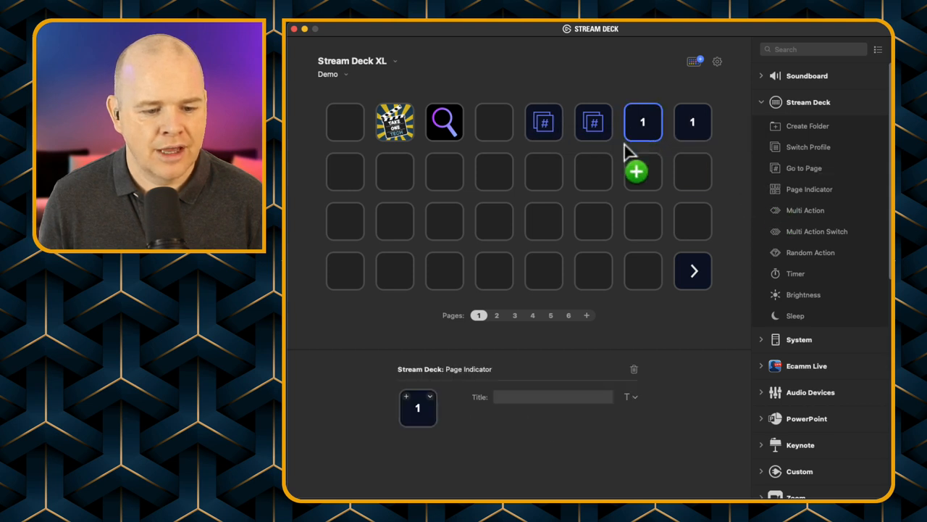
Select the Go to Page keys on page 1 and choose a target page
left_click(543, 122)
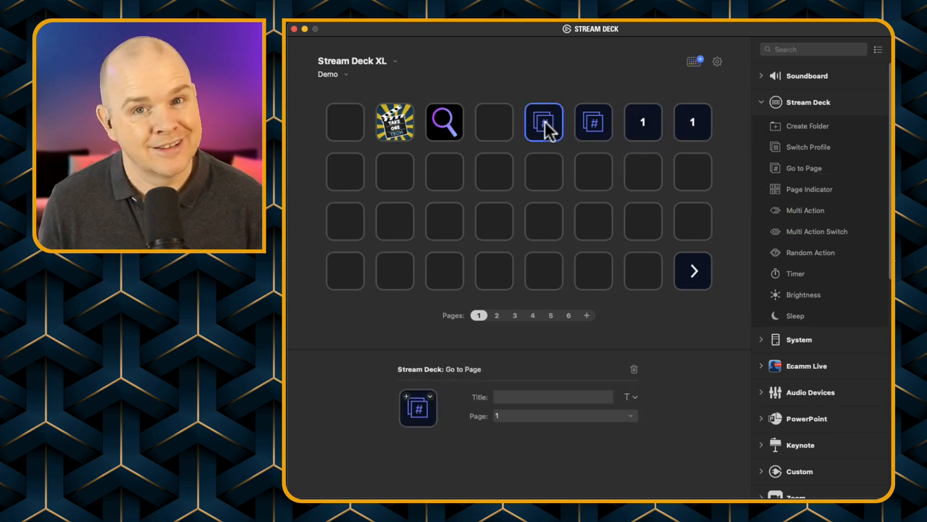
left_click(643, 122)
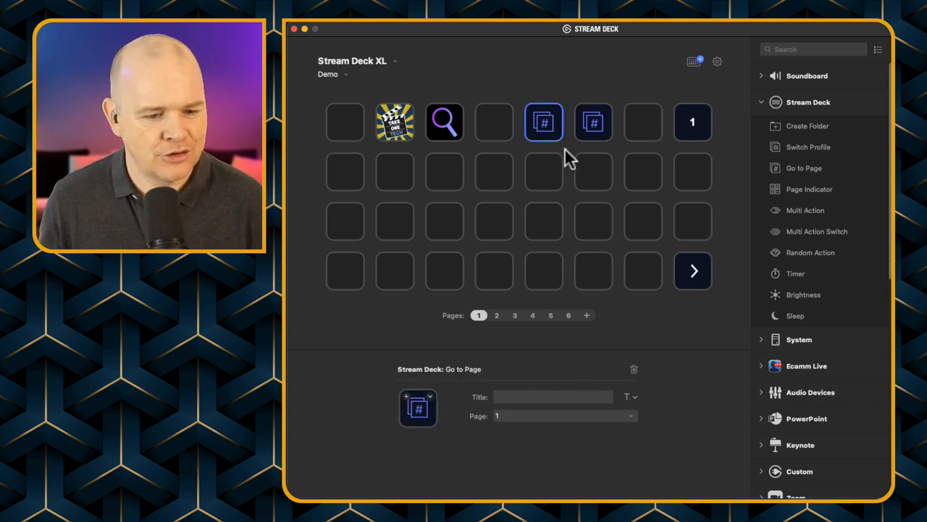
left_click(565, 415)
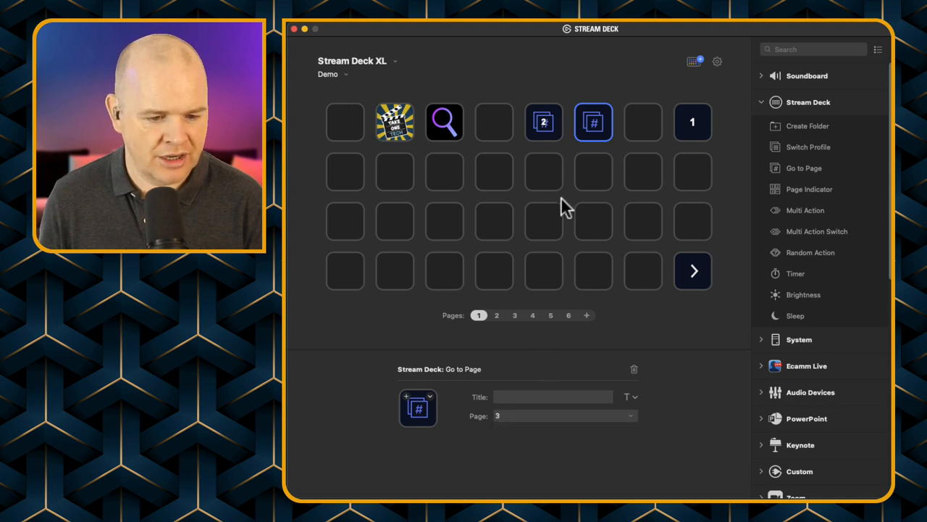
mouse_move(532, 406)
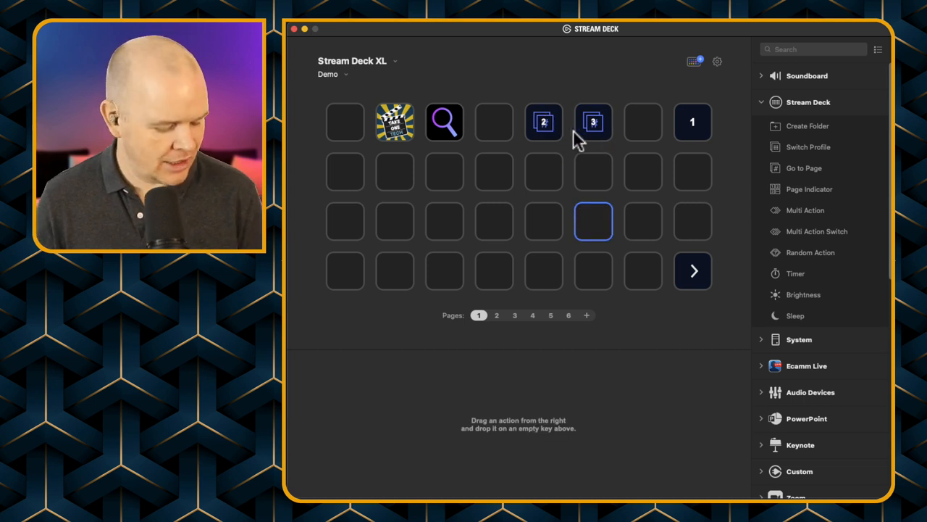
mouse_move(567, 134)
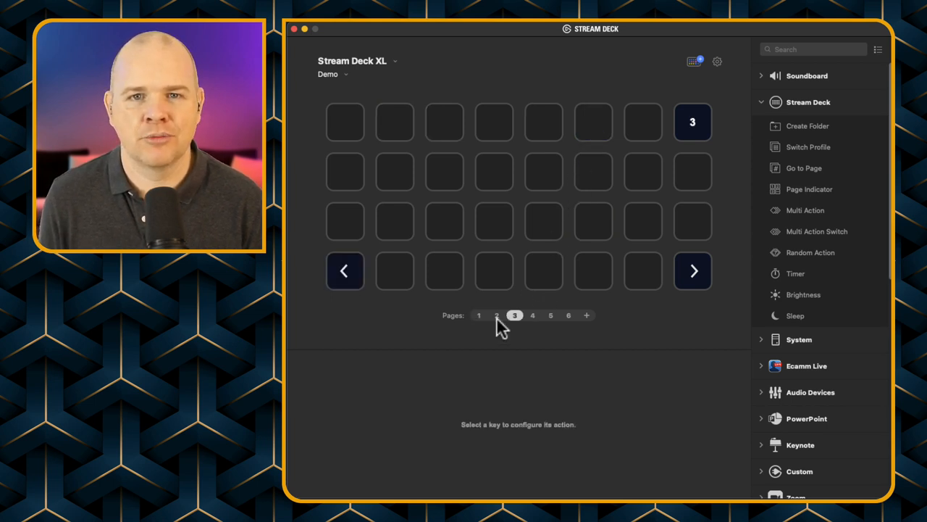
mouse_move(528, 247)
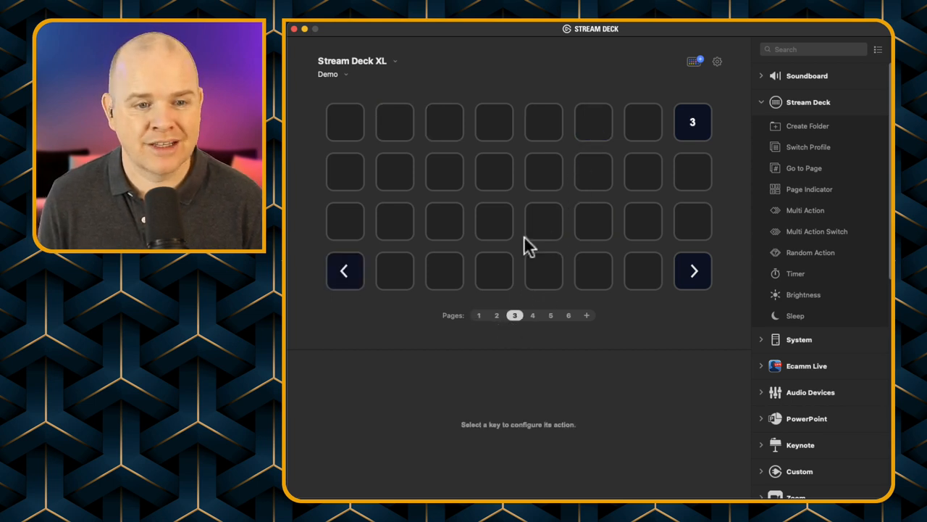
mouse_move(595, 122)
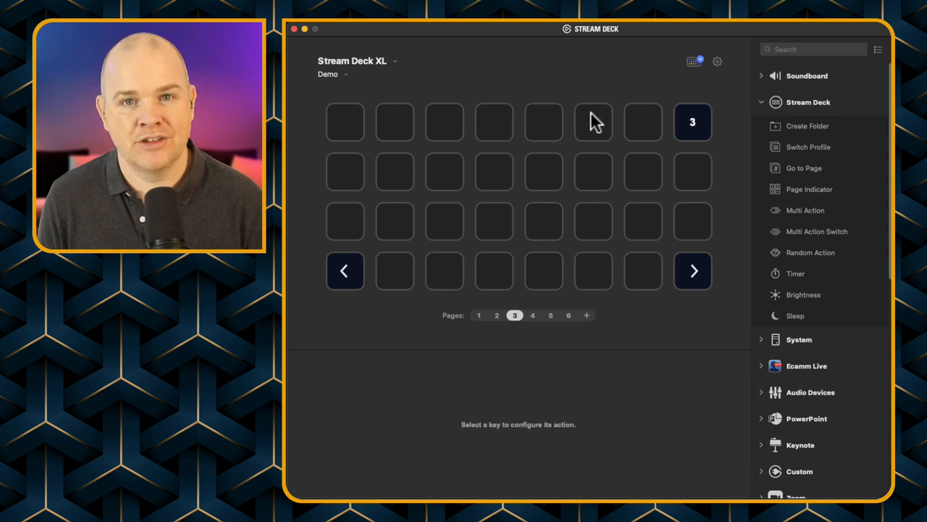
mouse_move(574, 273)
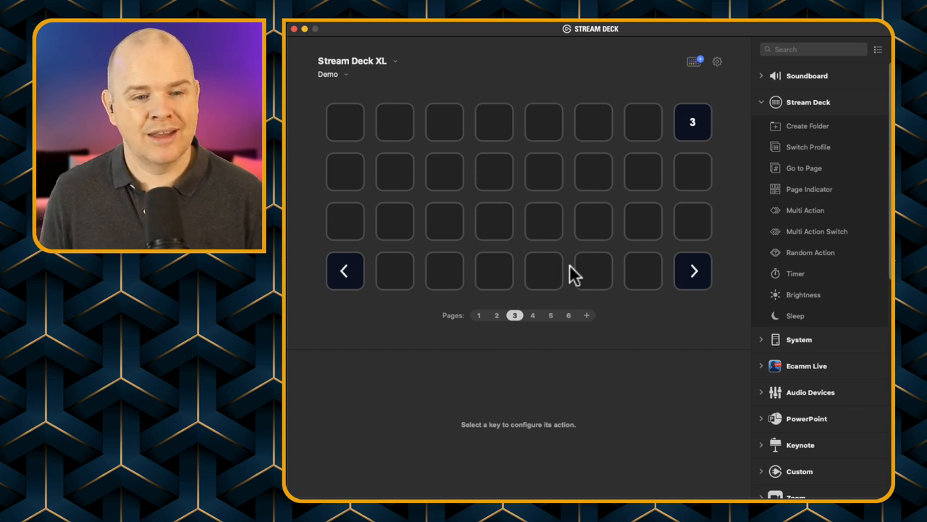
mouse_move(530, 320)
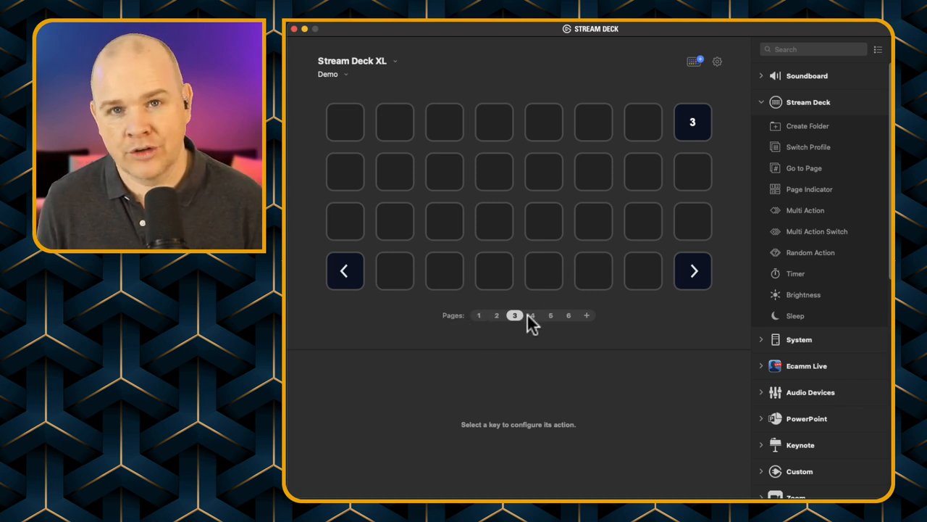
mouse_move(586, 315)
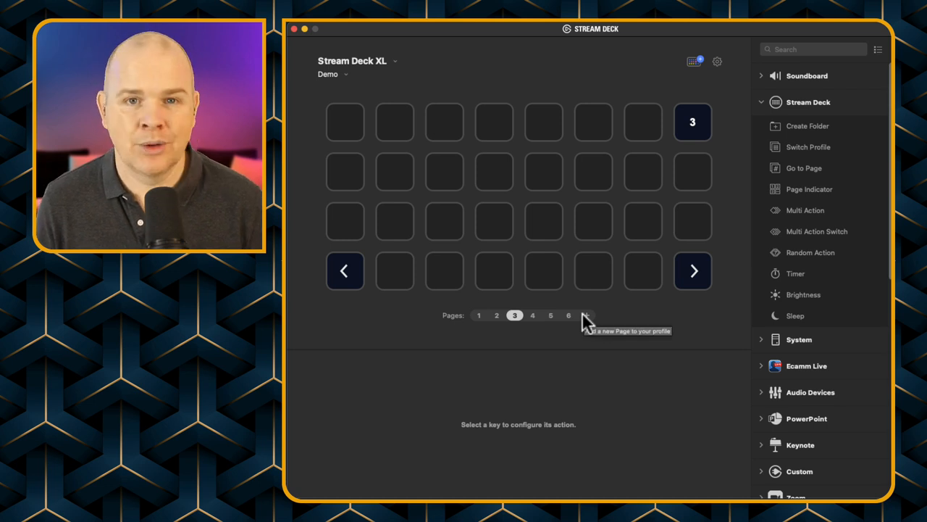
Select the TOT-2-Record profile and go to its page 2
left_click(497, 315)
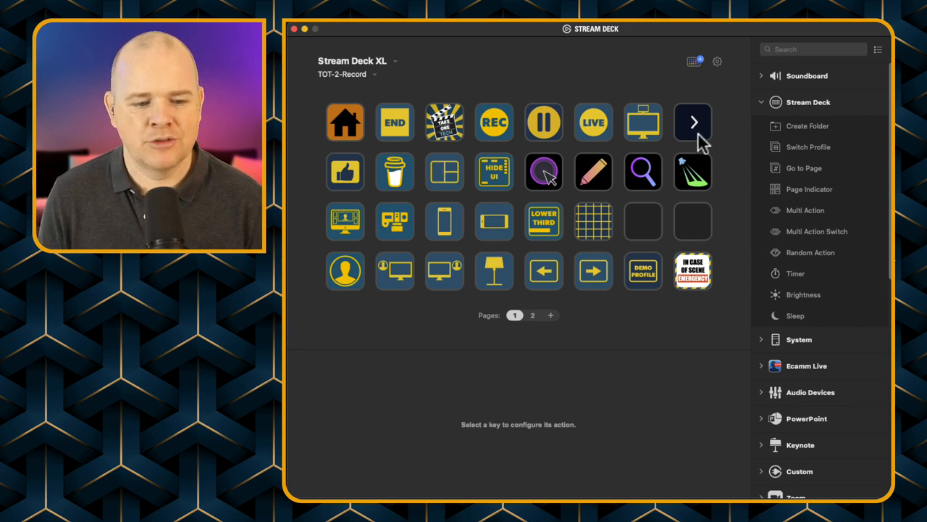
left_click(692, 122)
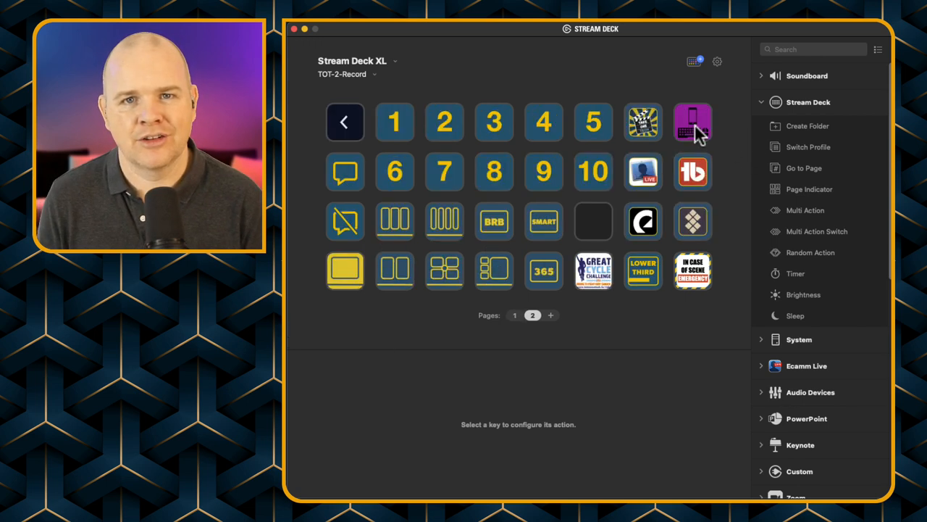
mouse_move(518, 153)
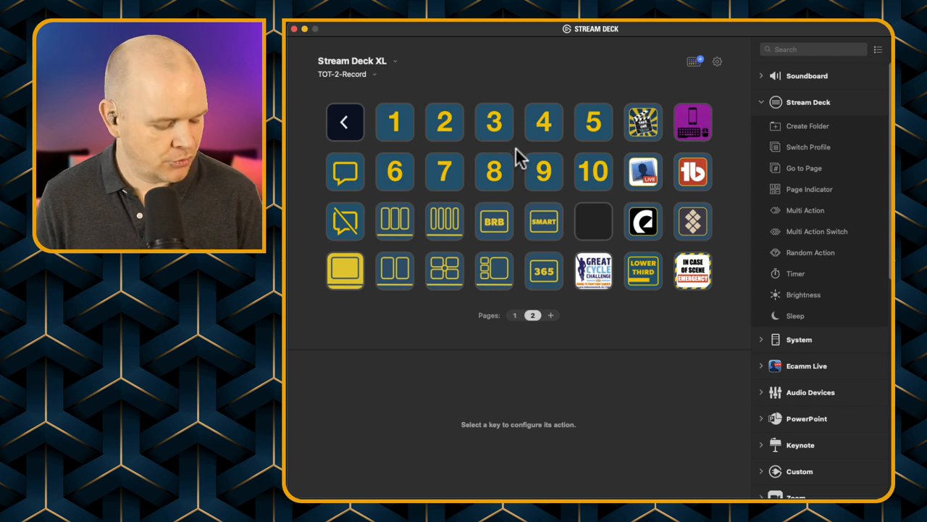